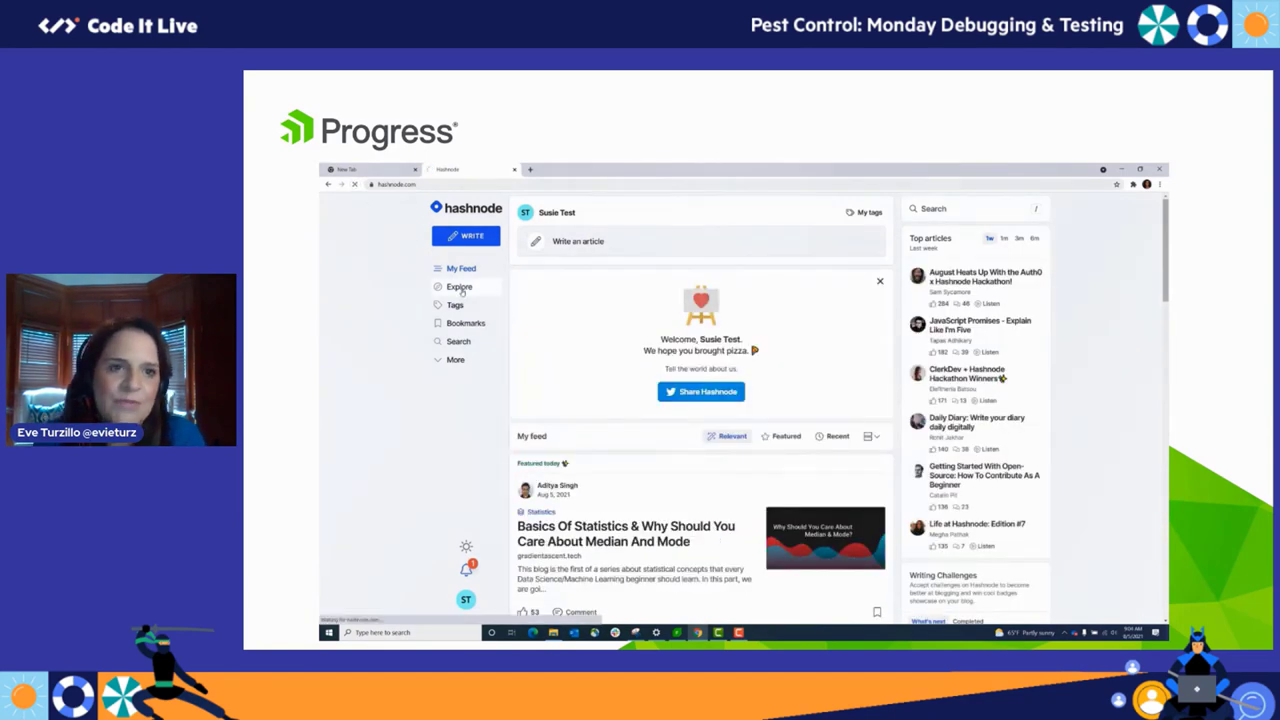
Browse Hashnode's trending blogs, tags and bookmarks pages, then return to My Feed.
{"action": "left_click", "coordinate": [460, 286]}
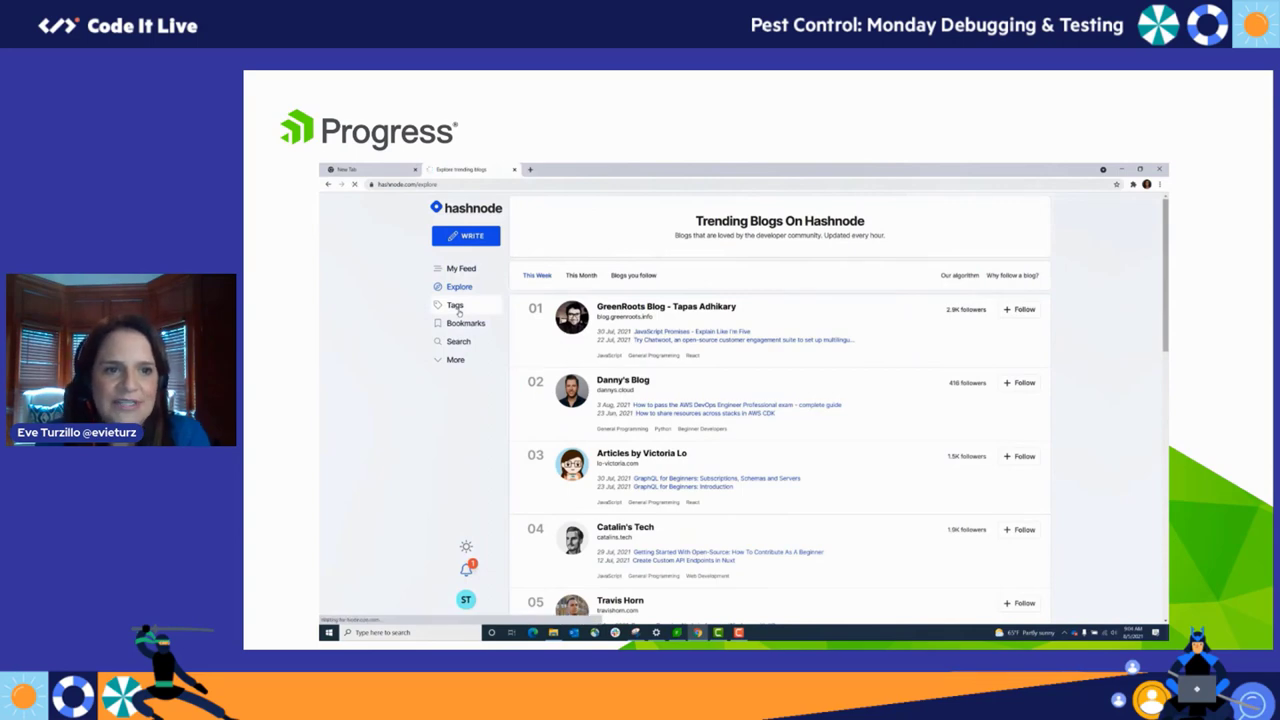
{"action": "left_click", "coordinate": [456, 304]}
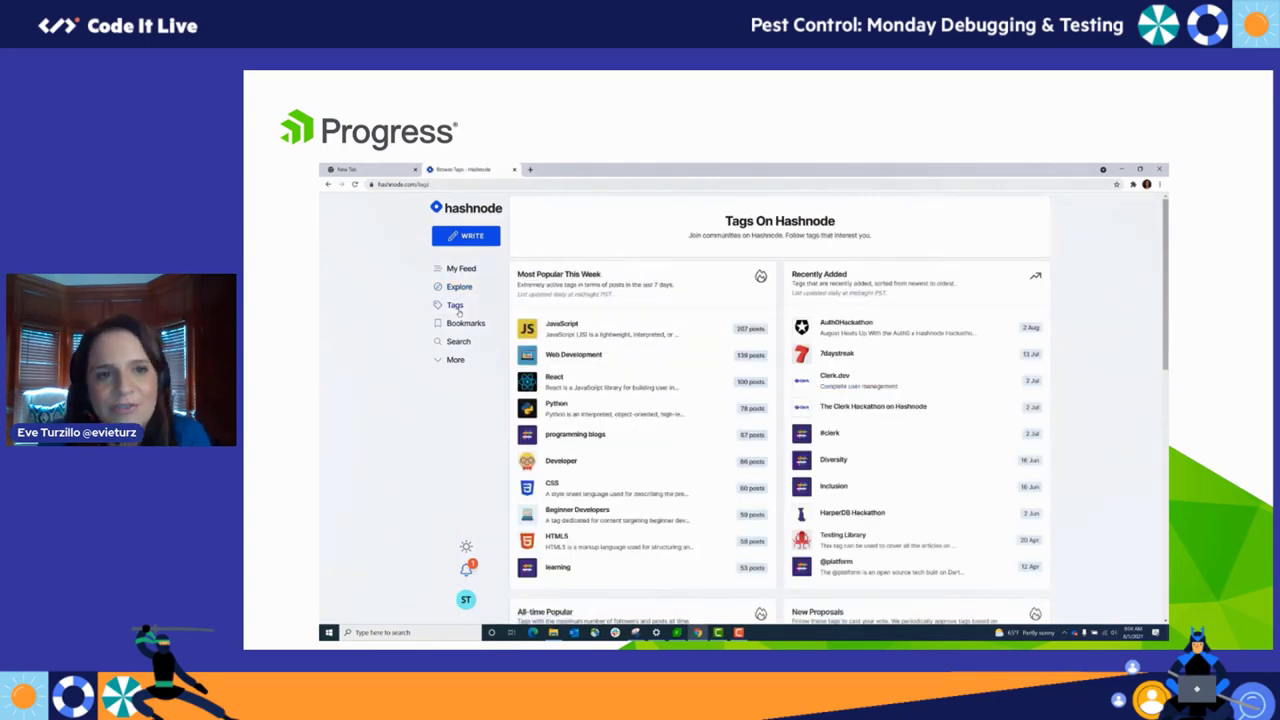
{"action": "left_click", "coordinate": [466, 322]}
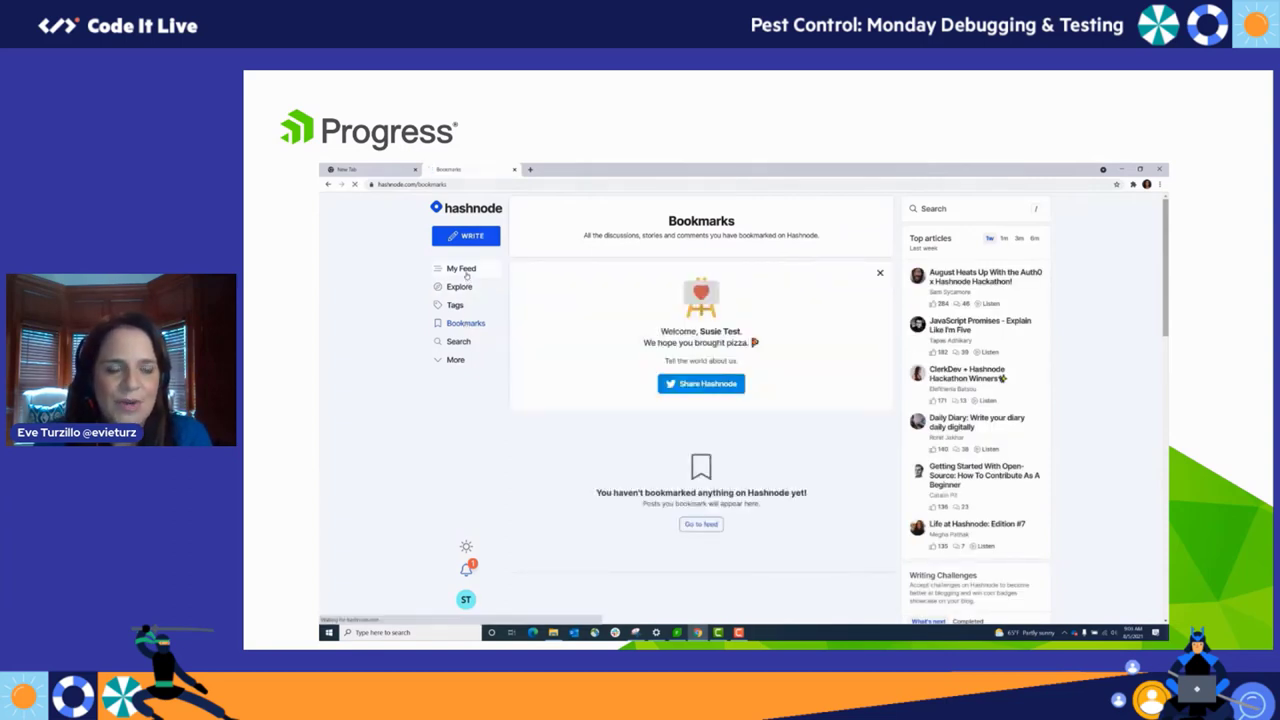
{"action": "left_click", "coordinate": [460, 268]}
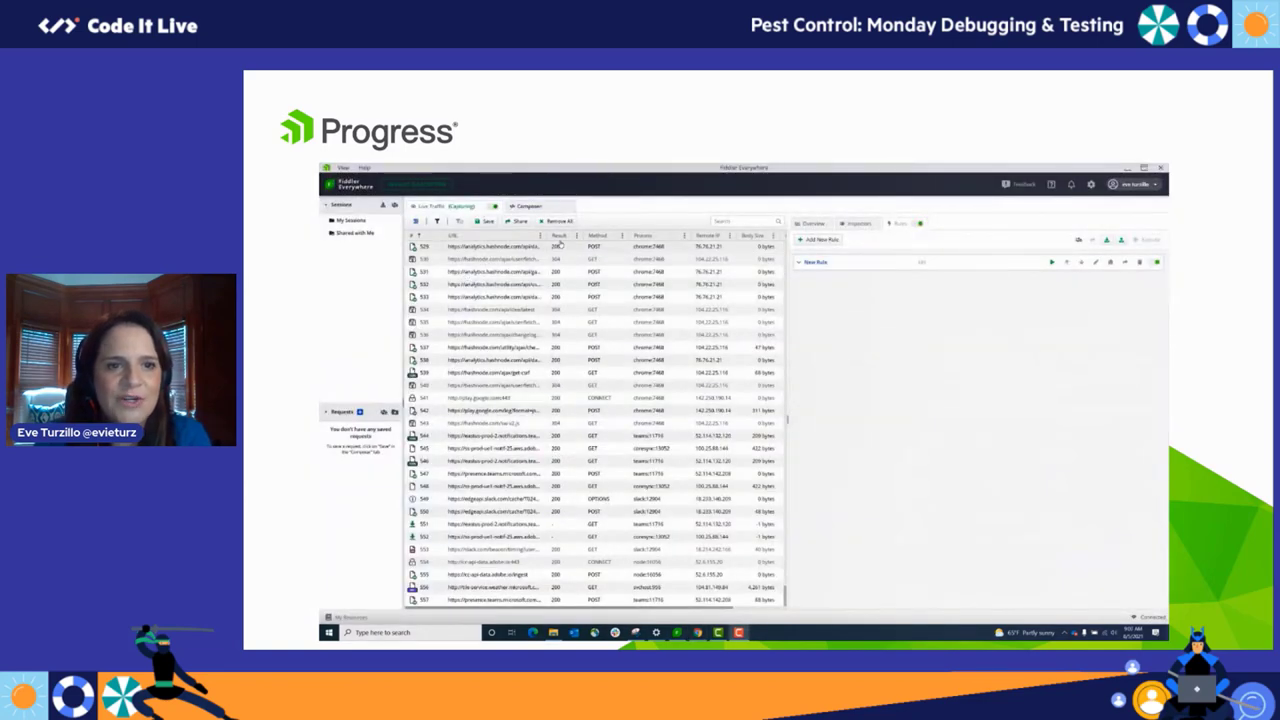
Filter the captured sessions by Result value 500.
{"action": "left_click", "coordinate": [578, 236]}
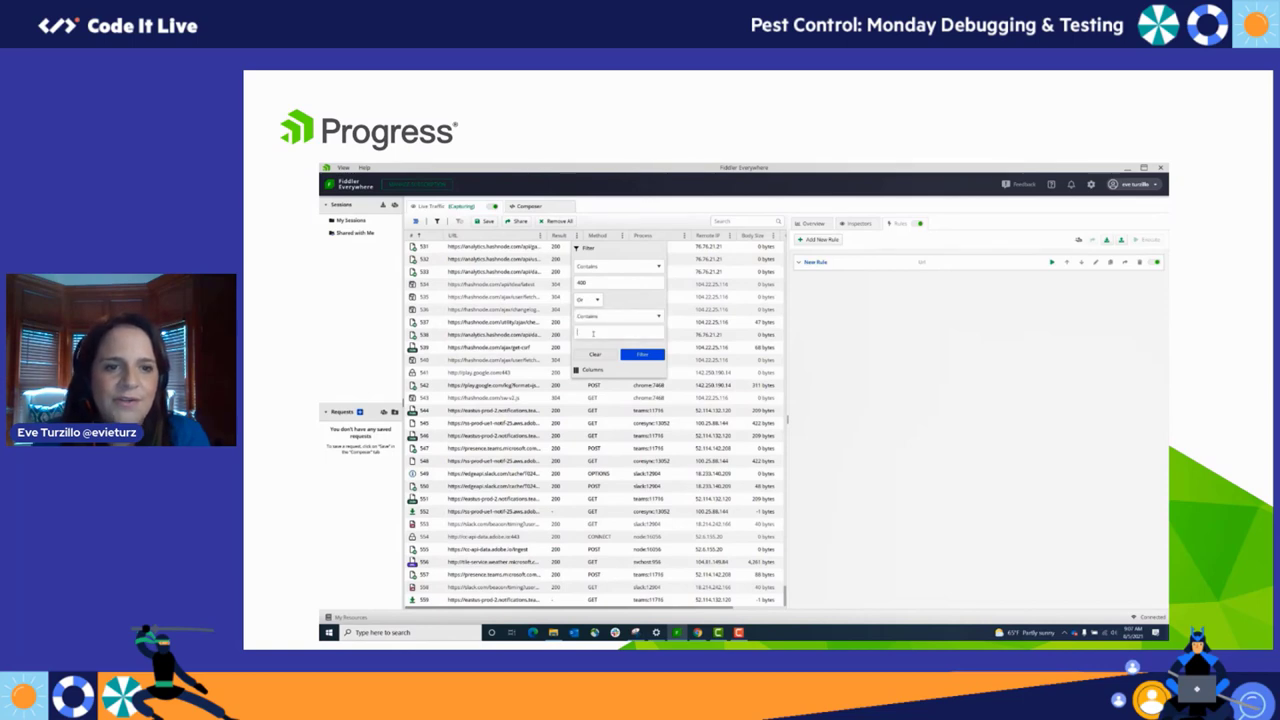
{"action": "type", "text": "500"}
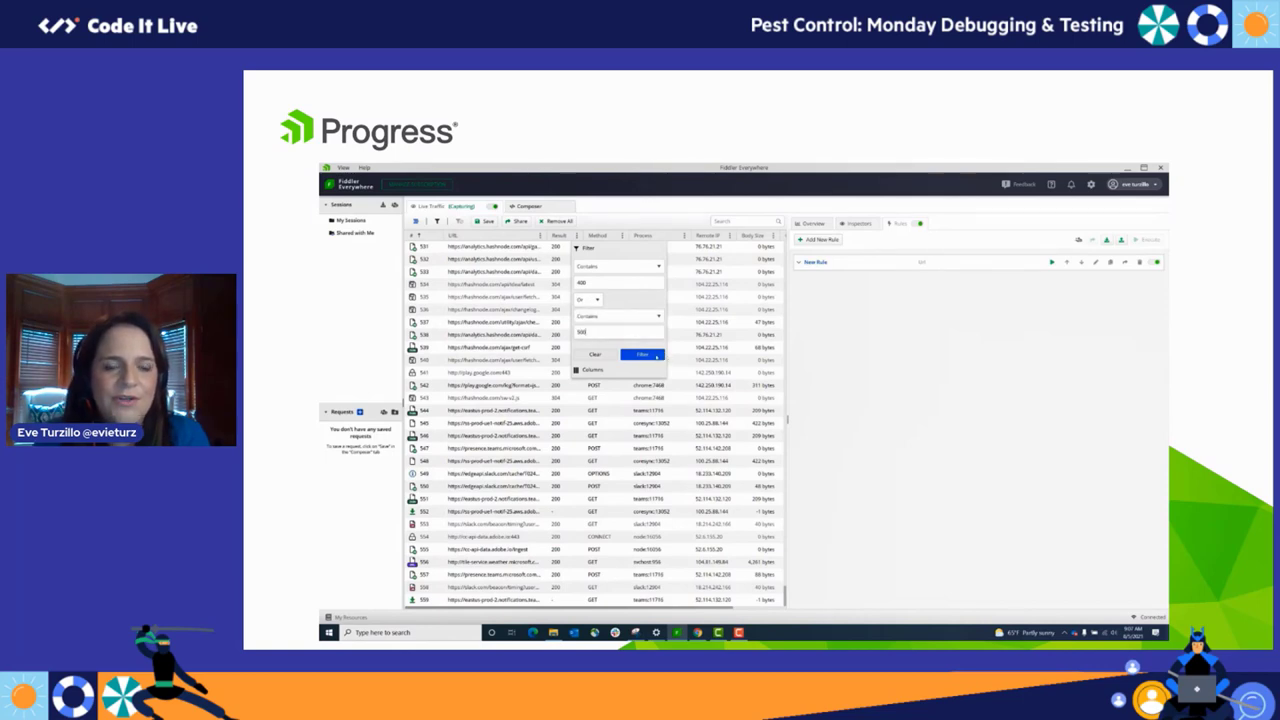
{"action": "left_click", "coordinate": [642, 356]}
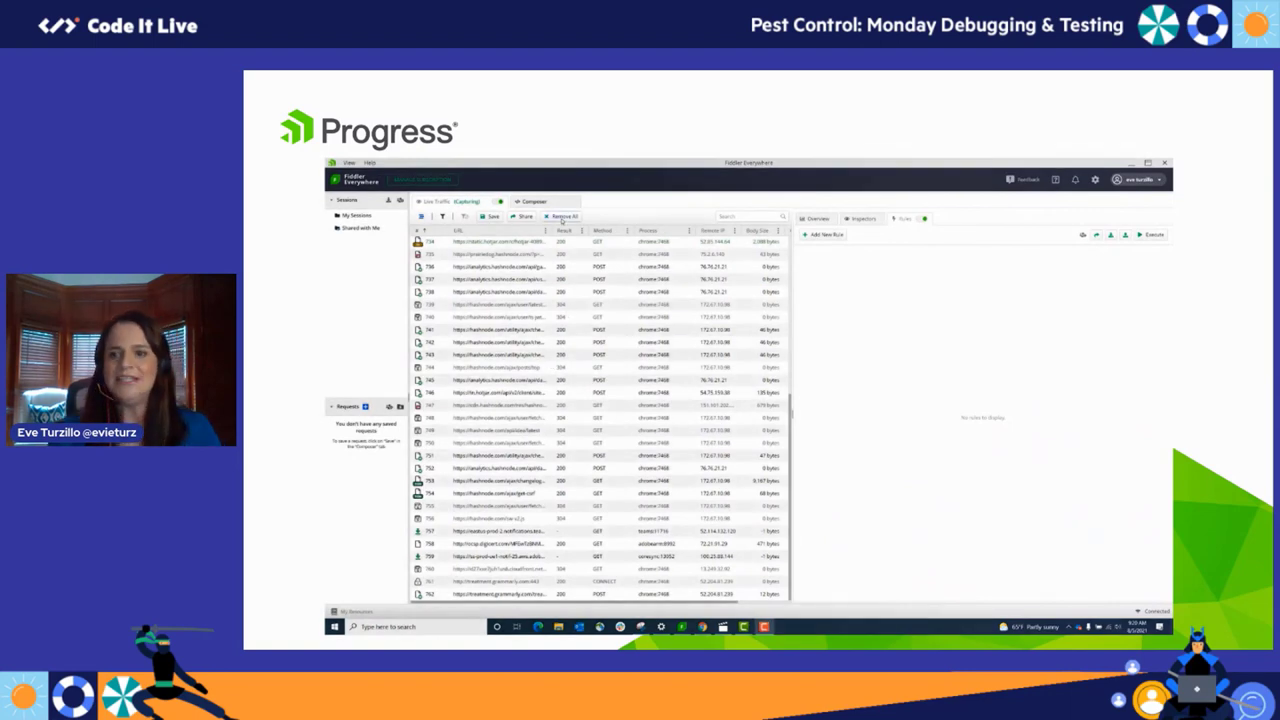
Start an auto-responder rule from the captured hashnode.com session via Add New Rule.
{"action": "left_click", "coordinate": [564, 216]}
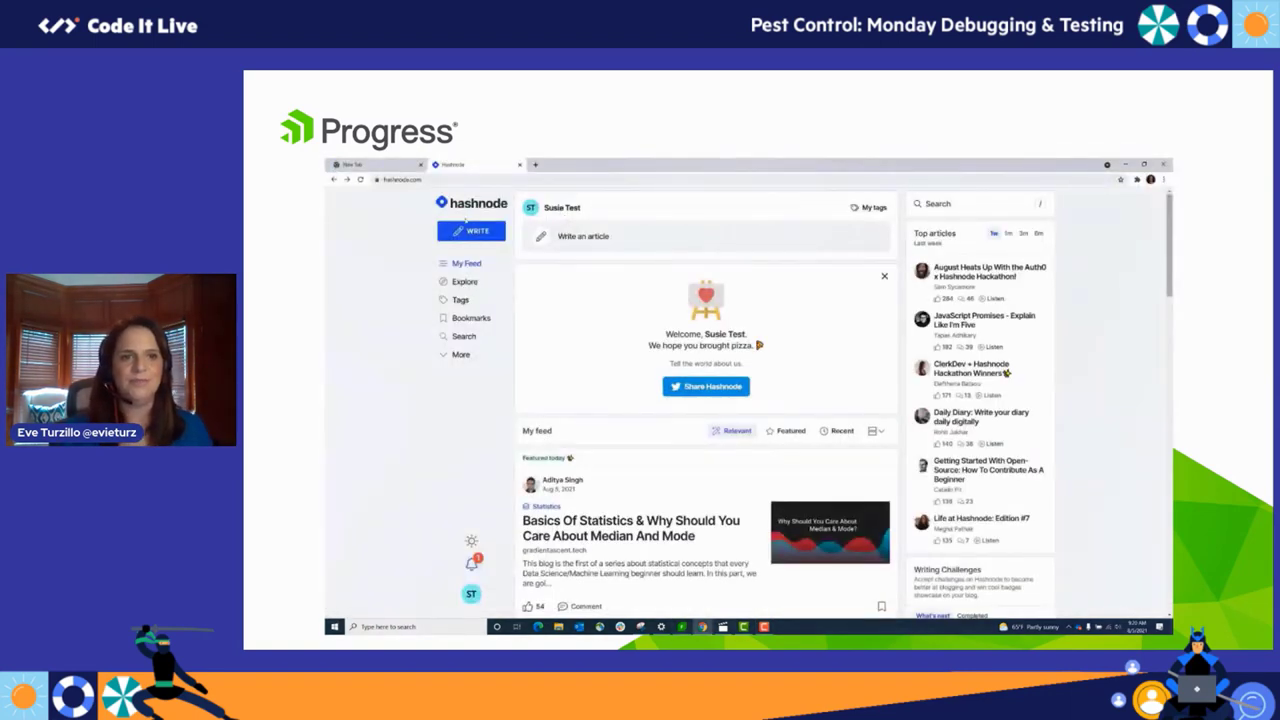
{"action": "left_click", "coordinate": [472, 232]}
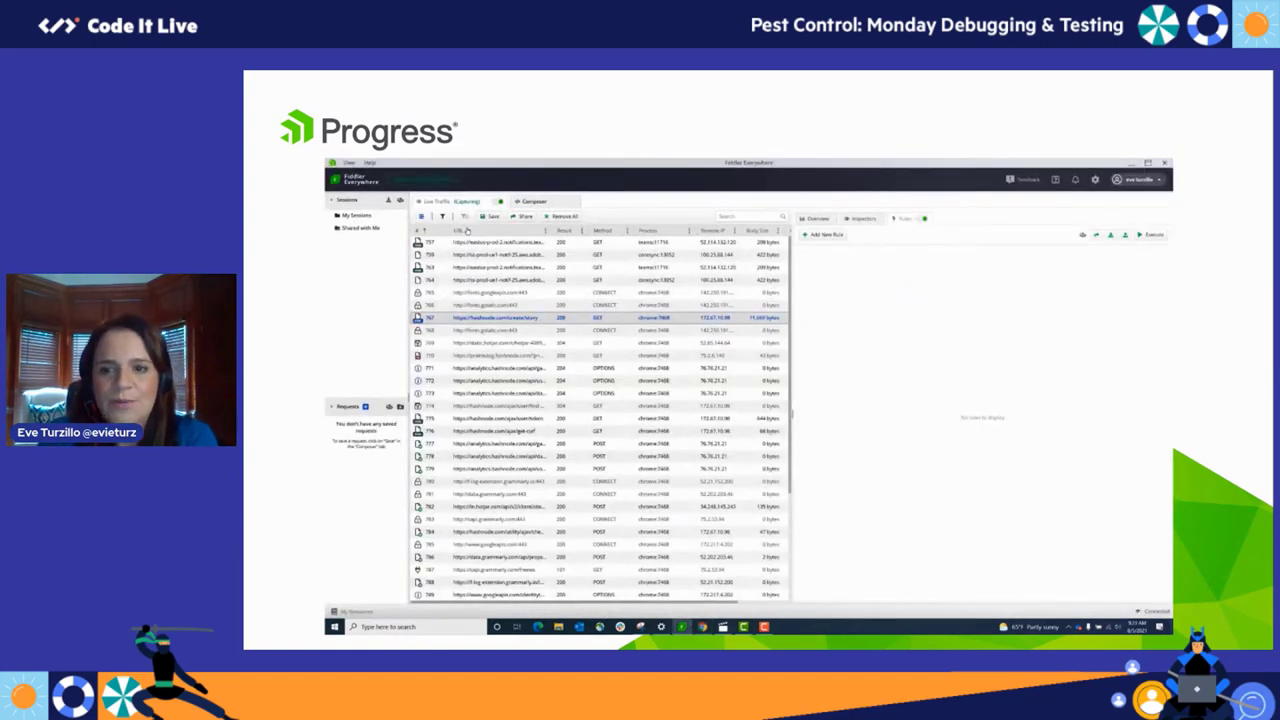
{"action": "right_click", "coordinate": [500, 316]}
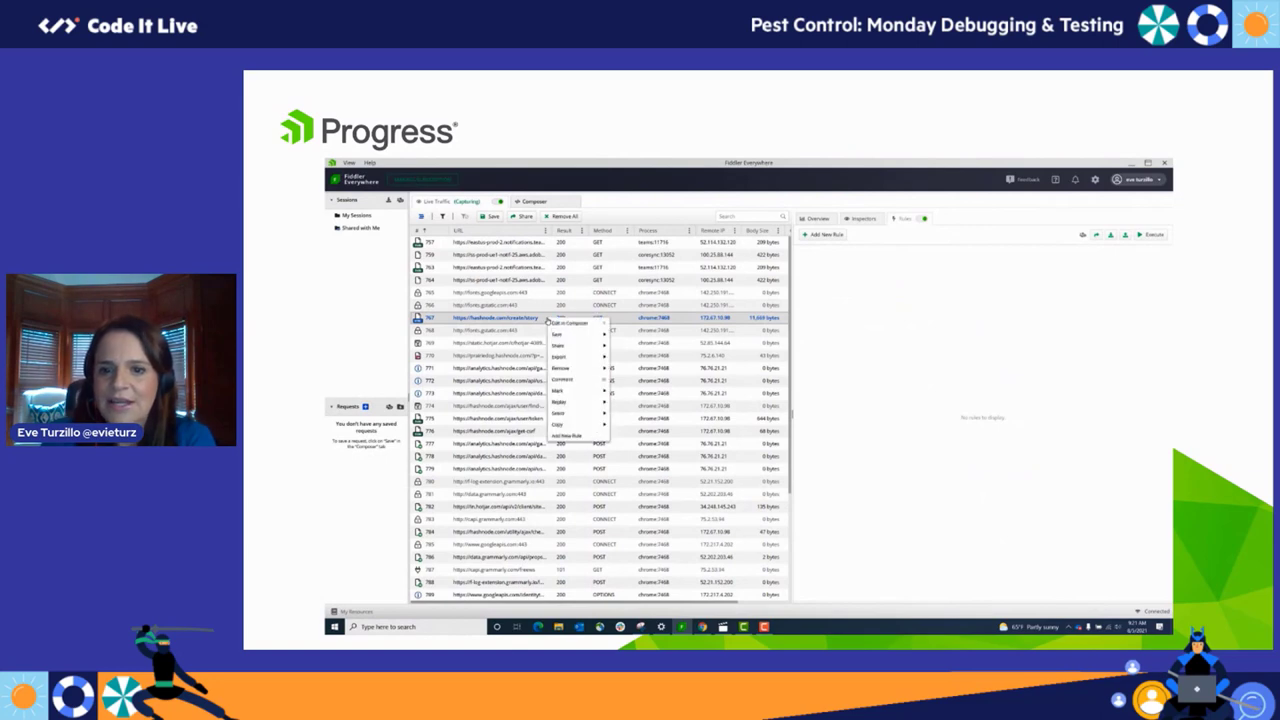
{"action": "left_click", "coordinate": [570, 432]}
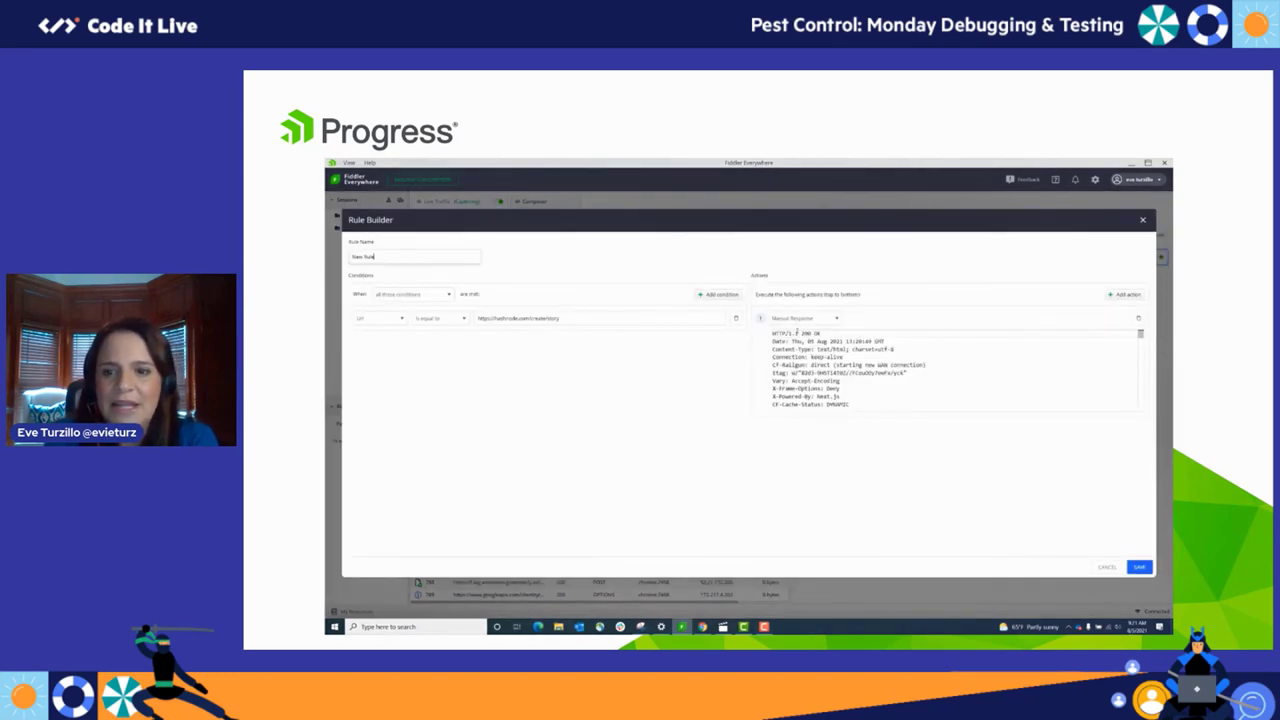
Set the rule's action to a predefined error response chosen from the list.
{"action": "left_click", "coordinate": [804, 318]}
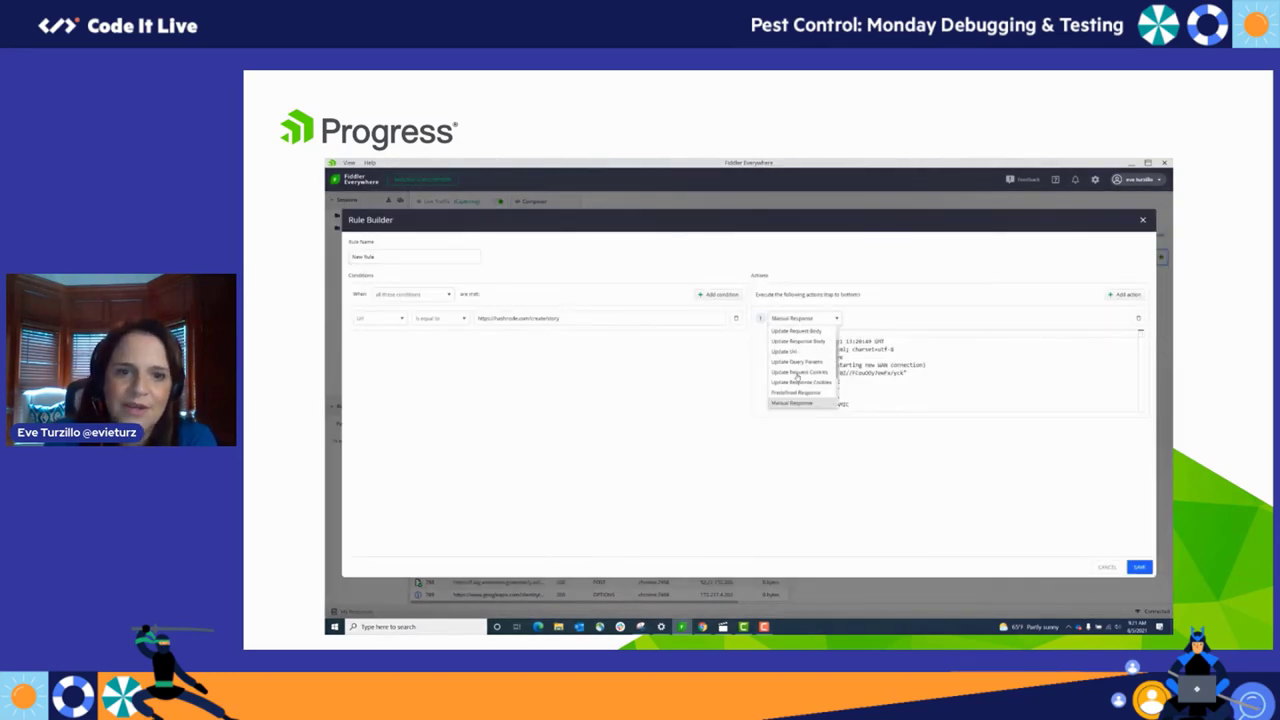
{"action": "left_click", "coordinate": [794, 392]}
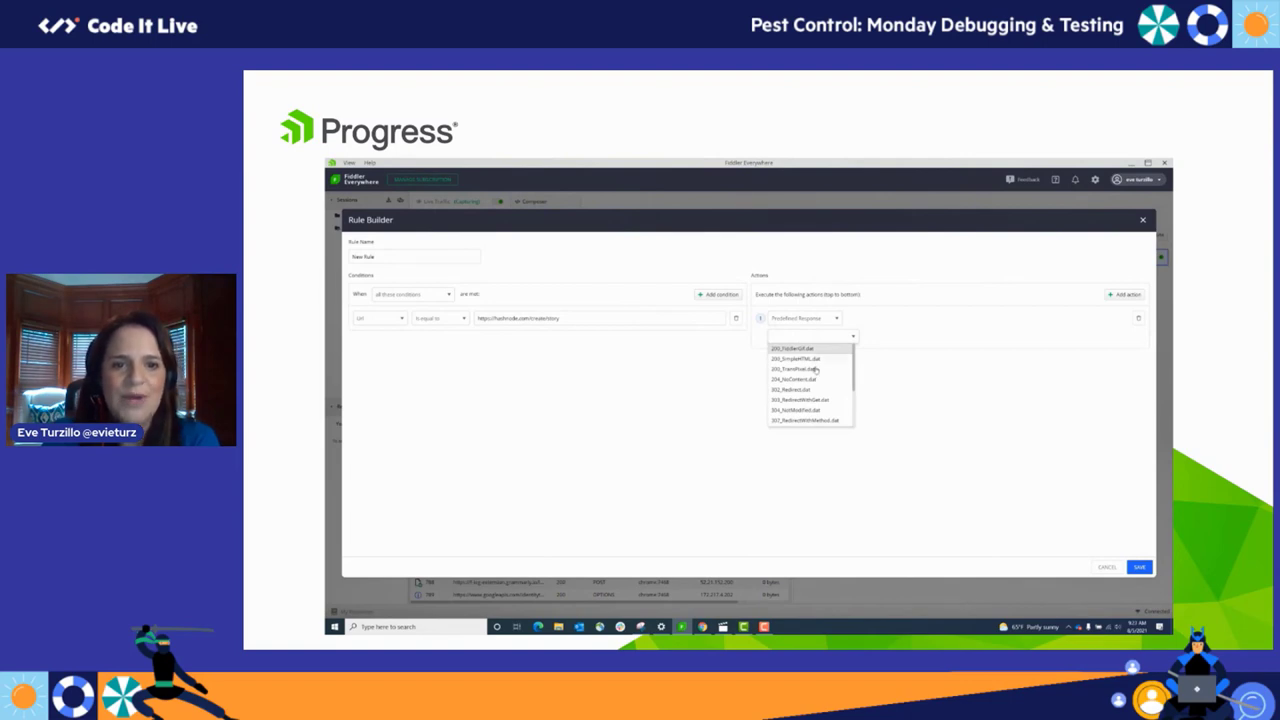
{"action": "scroll", "scroll_direction": "down", "scroll_amount": 3}
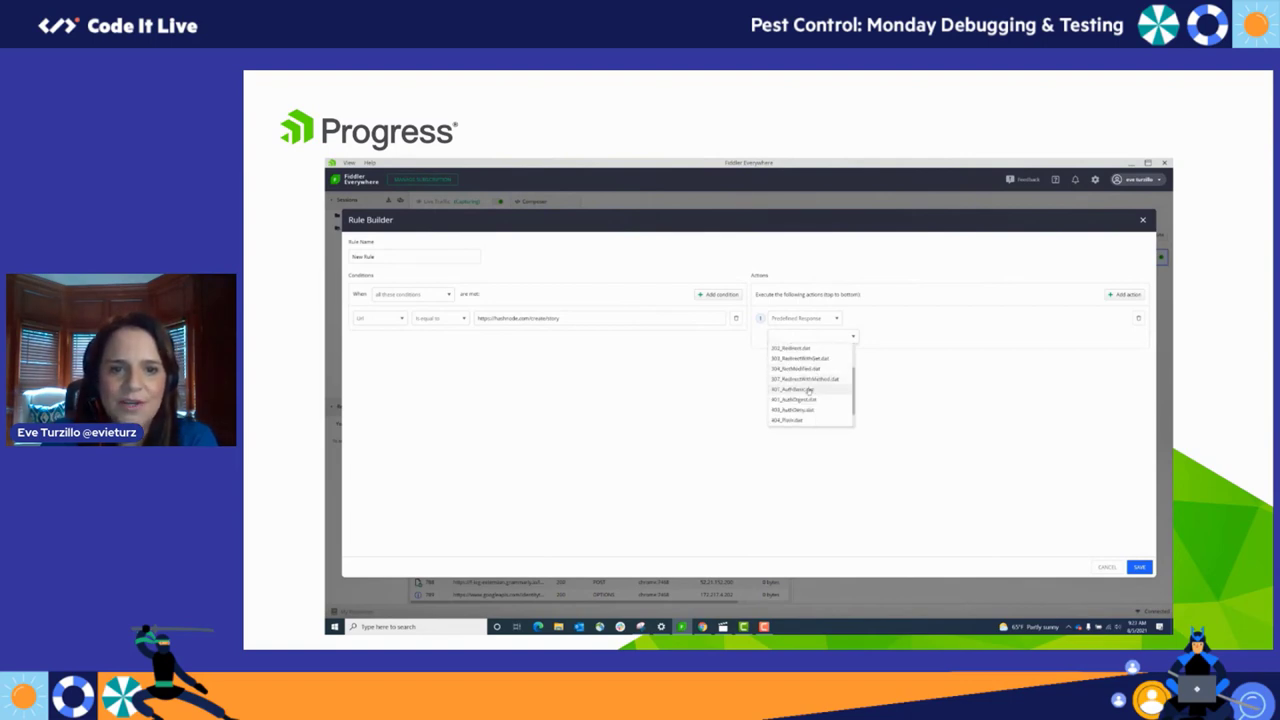
{"action": "left_click", "coordinate": [792, 388]}
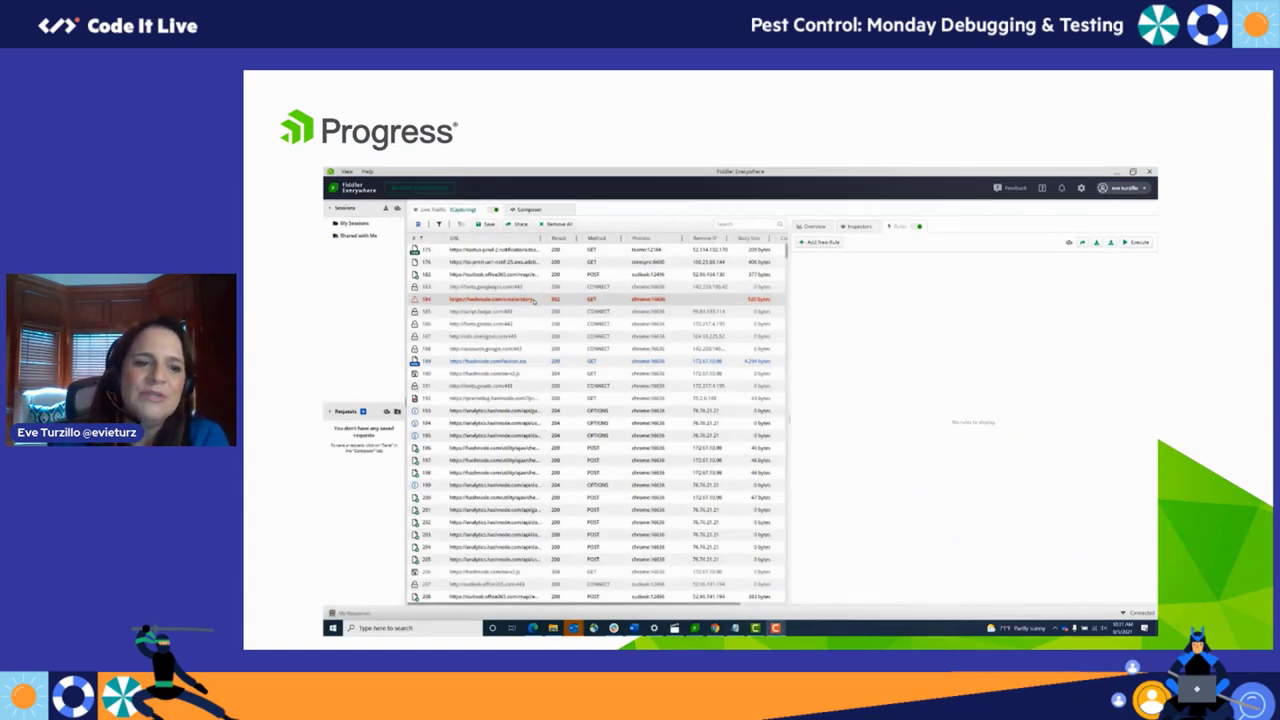
Save the Hashnode rule with its 500 Internal Server Error response and enable it.
{"action": "right_click", "coordinate": [490, 300]}
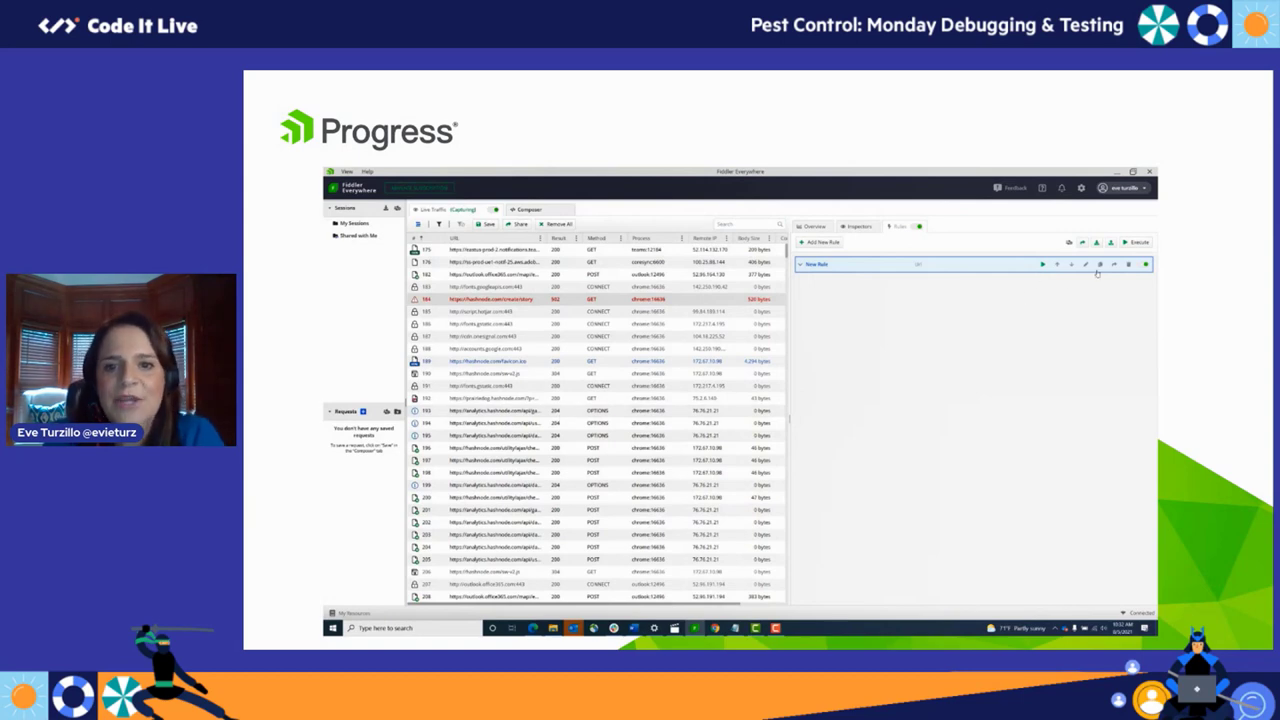
{"action": "left_click", "coordinate": [1086, 264]}
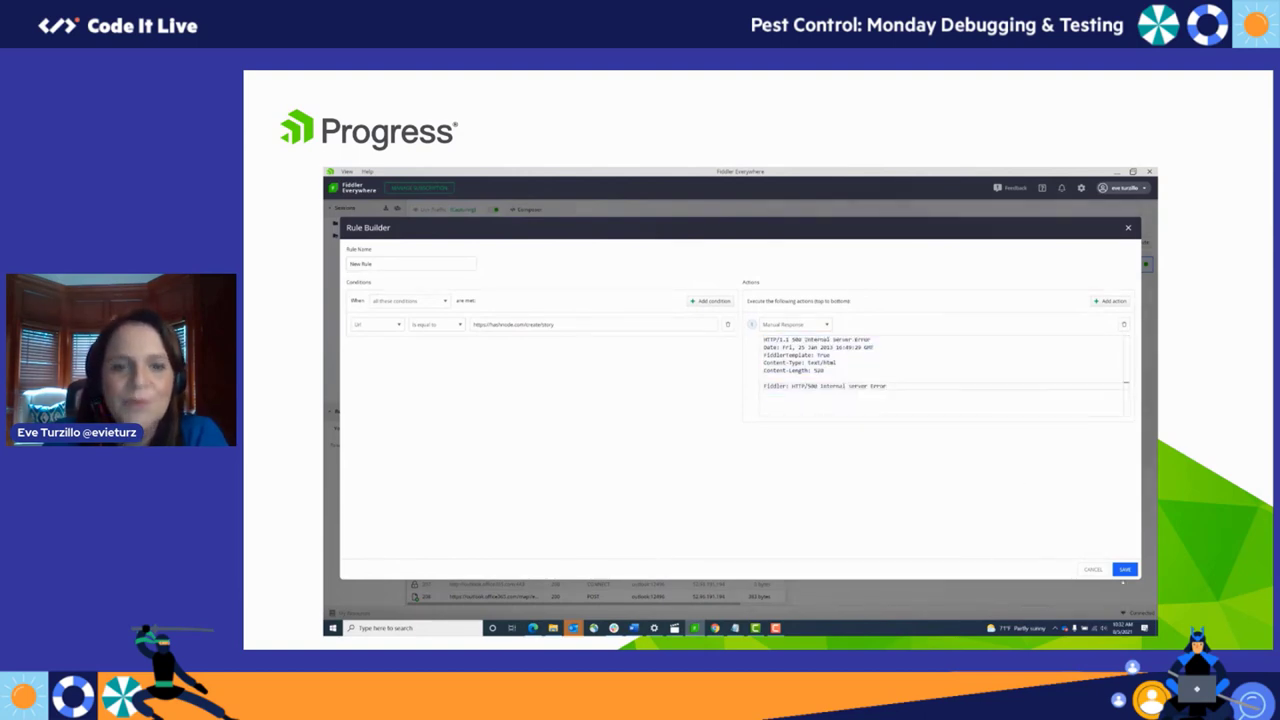
{"action": "left_click", "coordinate": [1124, 568]}
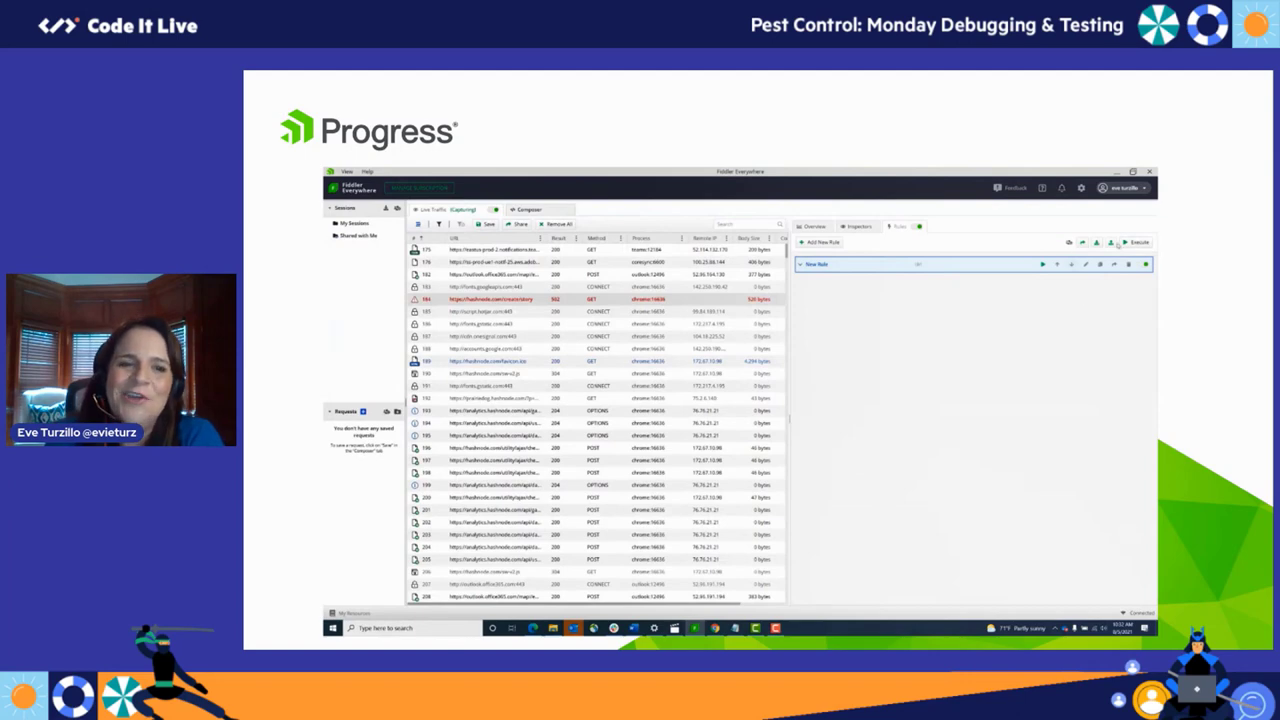
{"action": "left_click", "coordinate": [1138, 242]}
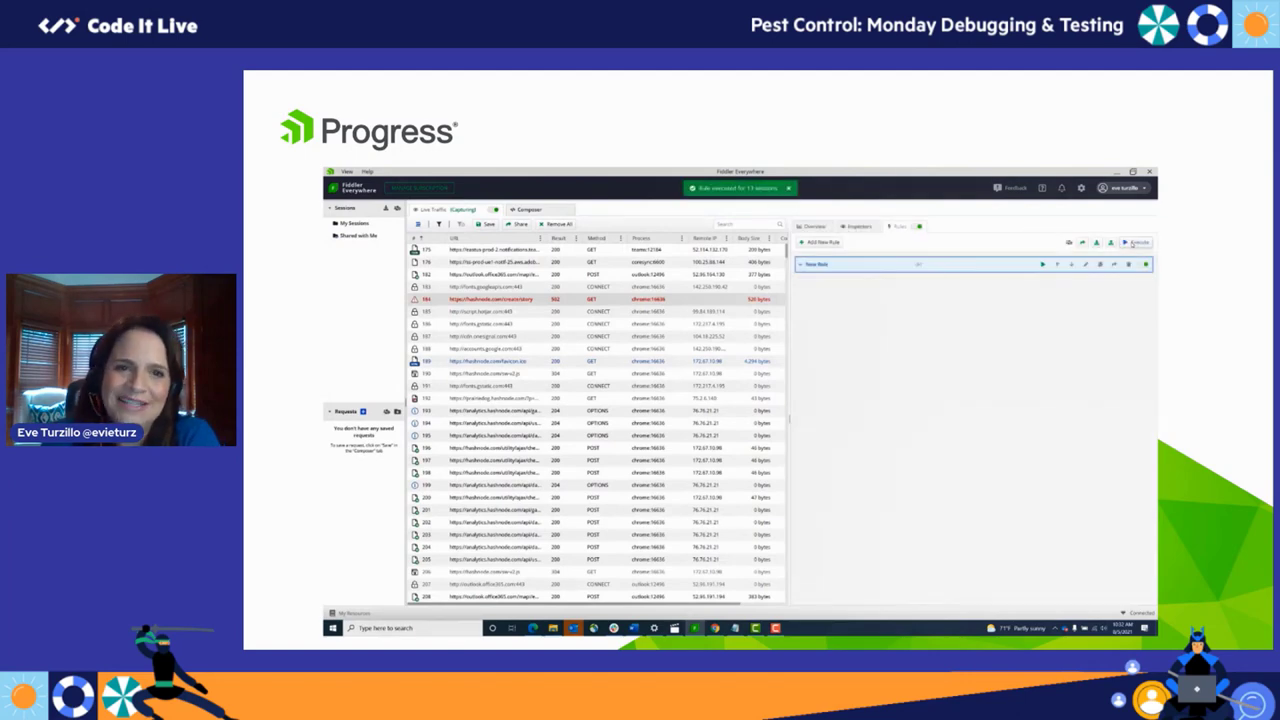
{"action": "mouse_move", "coordinate": [972, 386]}
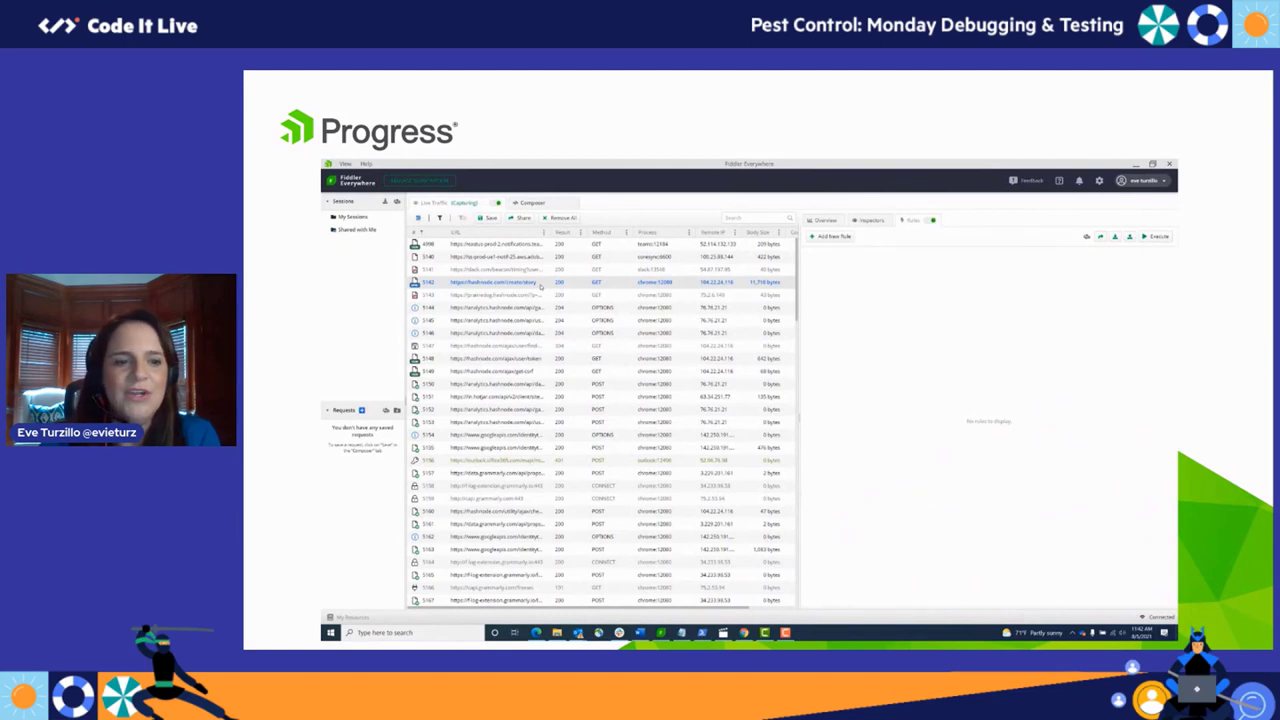
Create a Hashnode rule that delays requests by 3000, save it and turn it on.
{"action": "right_click", "coordinate": [490, 282]}
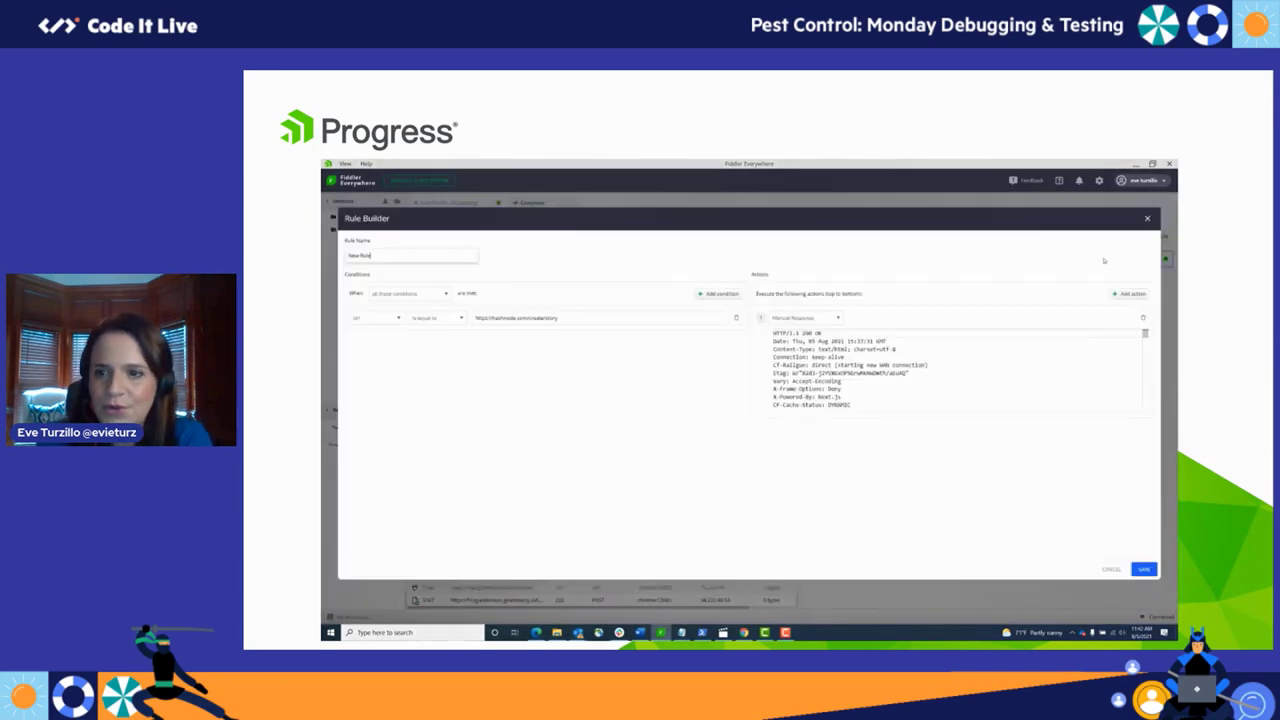
{"action": "left_click", "coordinate": [804, 320]}
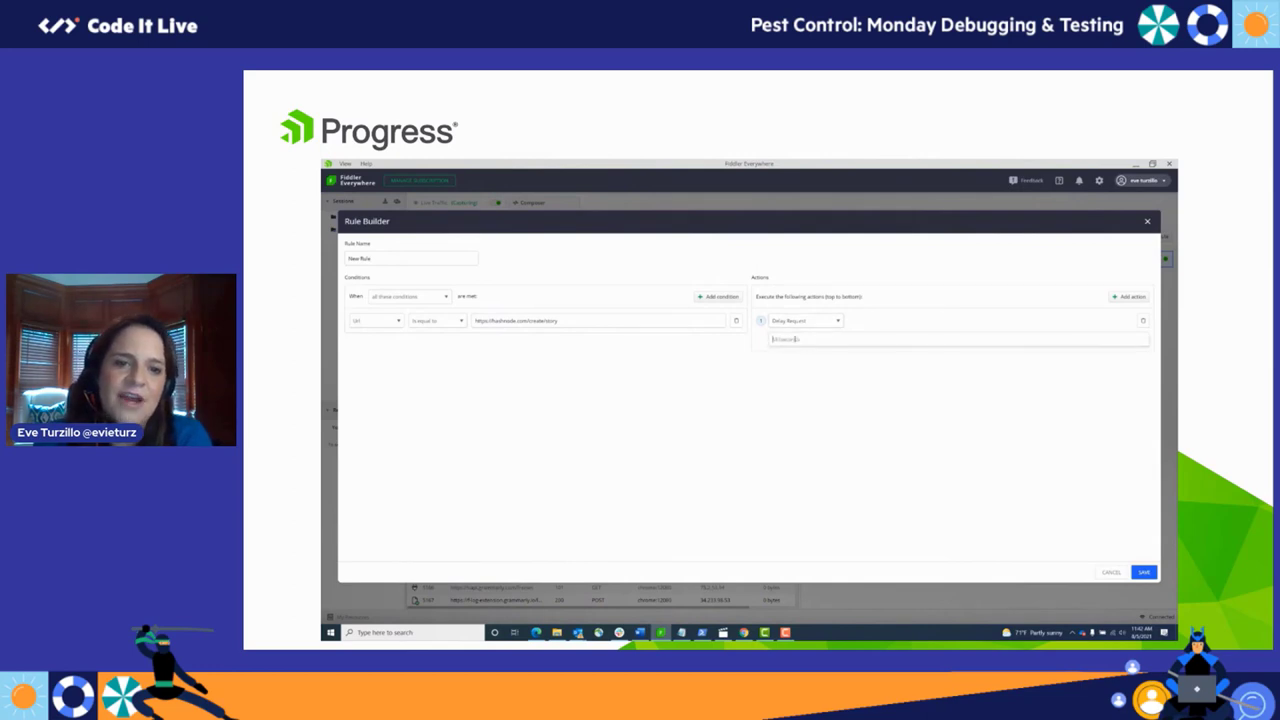
{"action": "type", "text": "3000"}
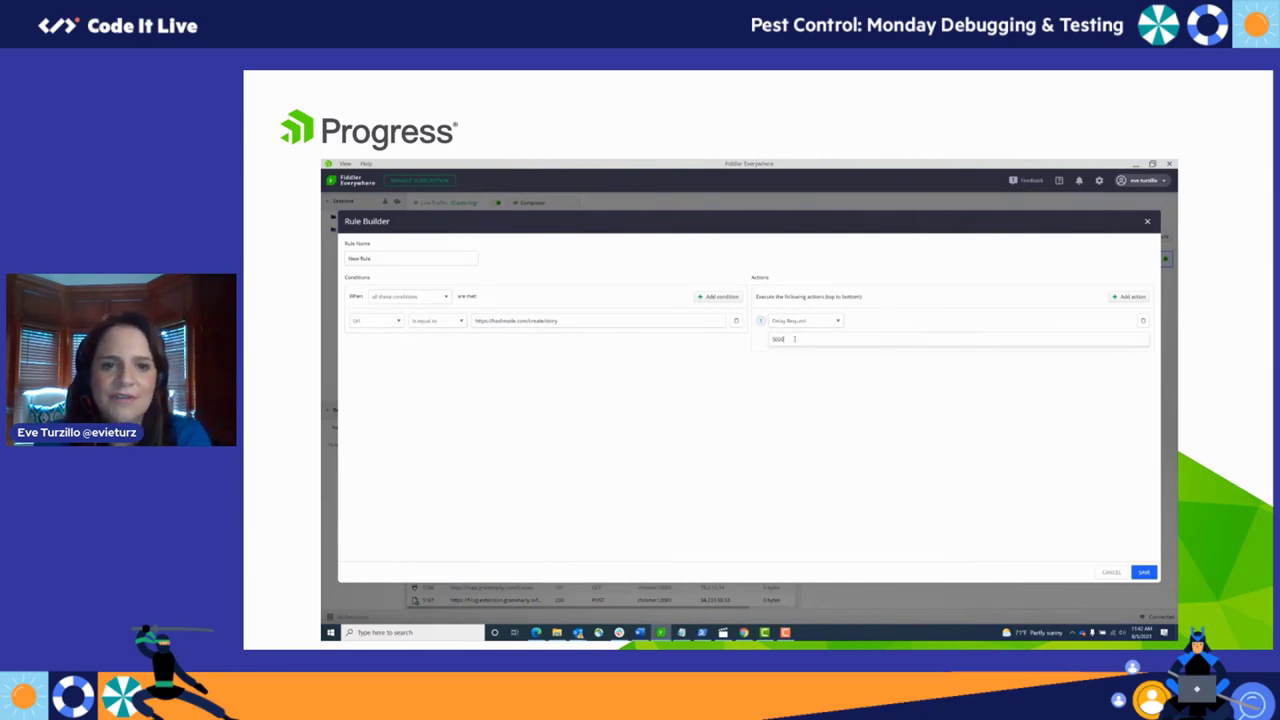
{"action": "left_click", "coordinate": [1144, 572]}
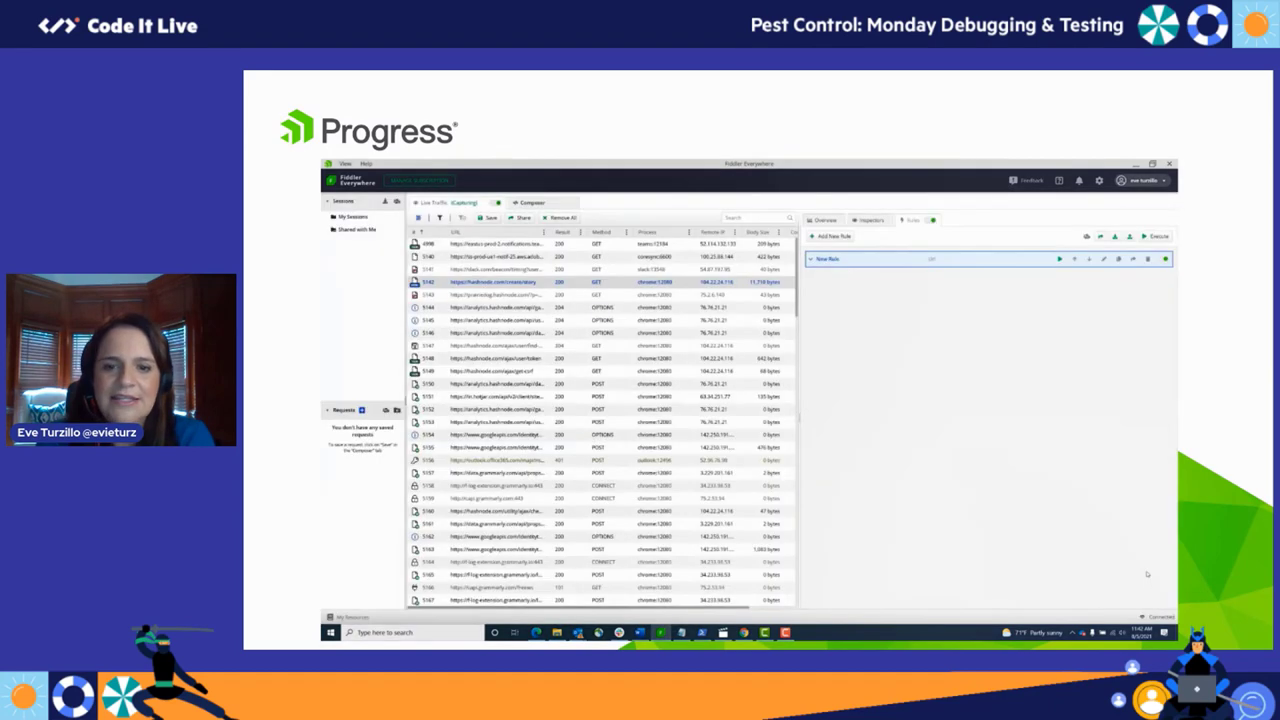
{"action": "left_click", "coordinate": [1156, 236]}
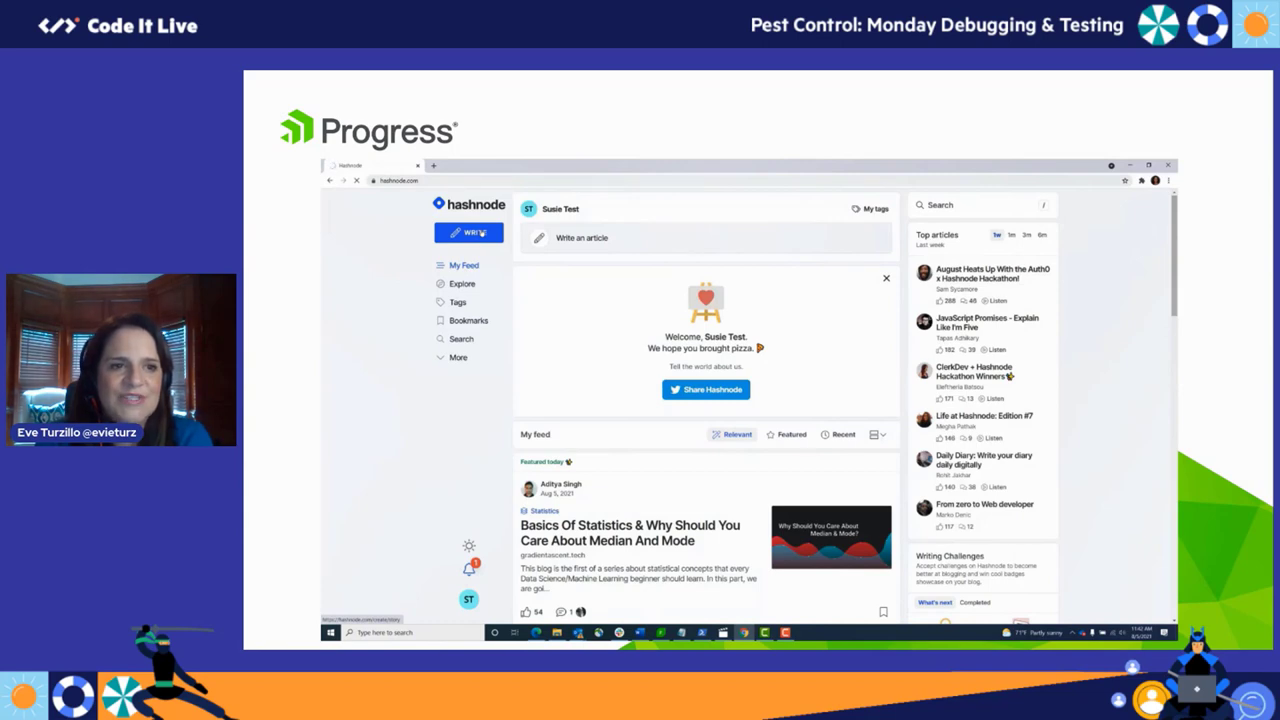
Reload the Hashnode feed in Chrome to observe the delayed response.
{"action": "left_click", "coordinate": [468, 232]}
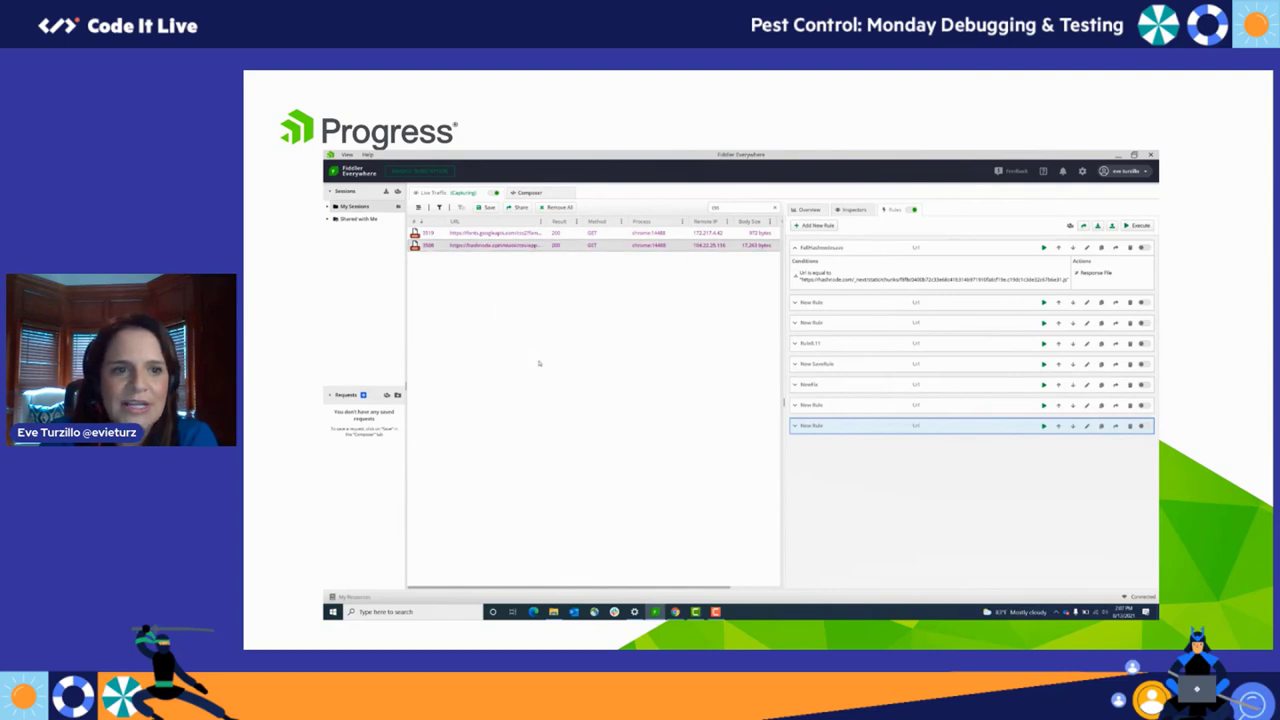
Add another rule with a Delay Request action of 1000 and save it.
{"action": "left_click", "coordinate": [814, 224]}
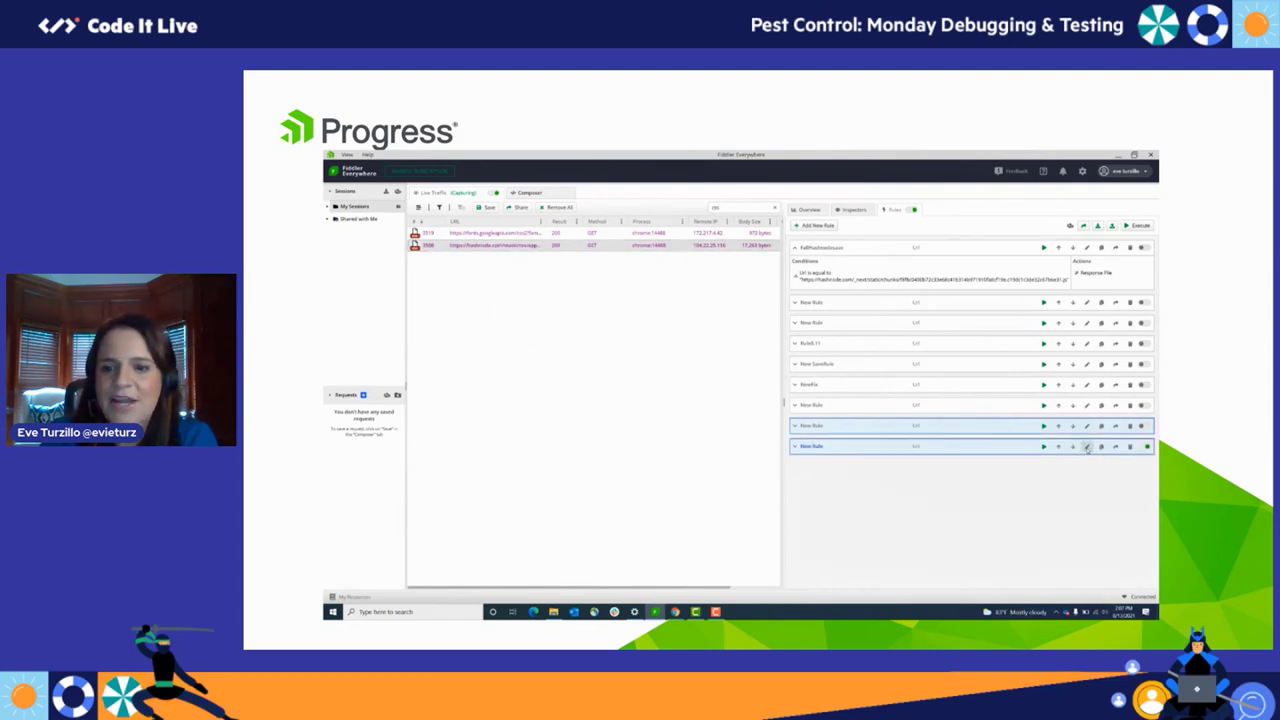
{"action": "left_click", "coordinate": [1086, 446]}
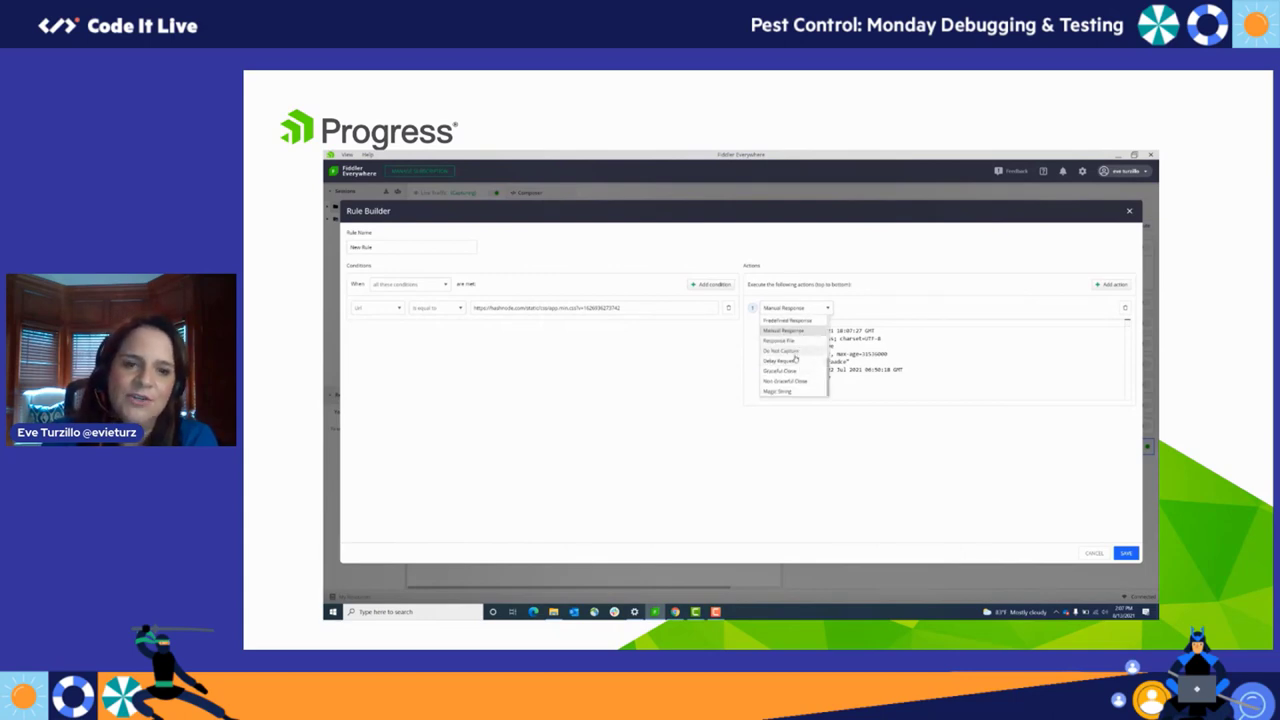
{"action": "left_click", "coordinate": [780, 360]}
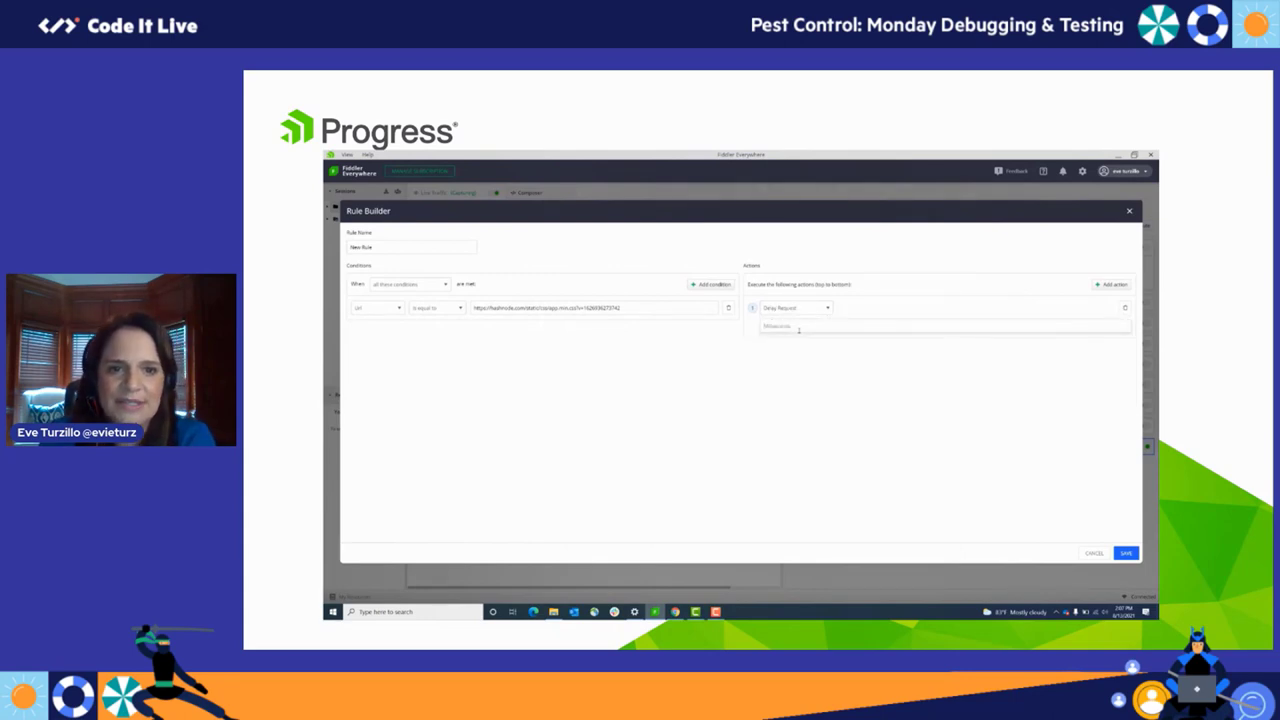
{"action": "type", "text": "1000"}
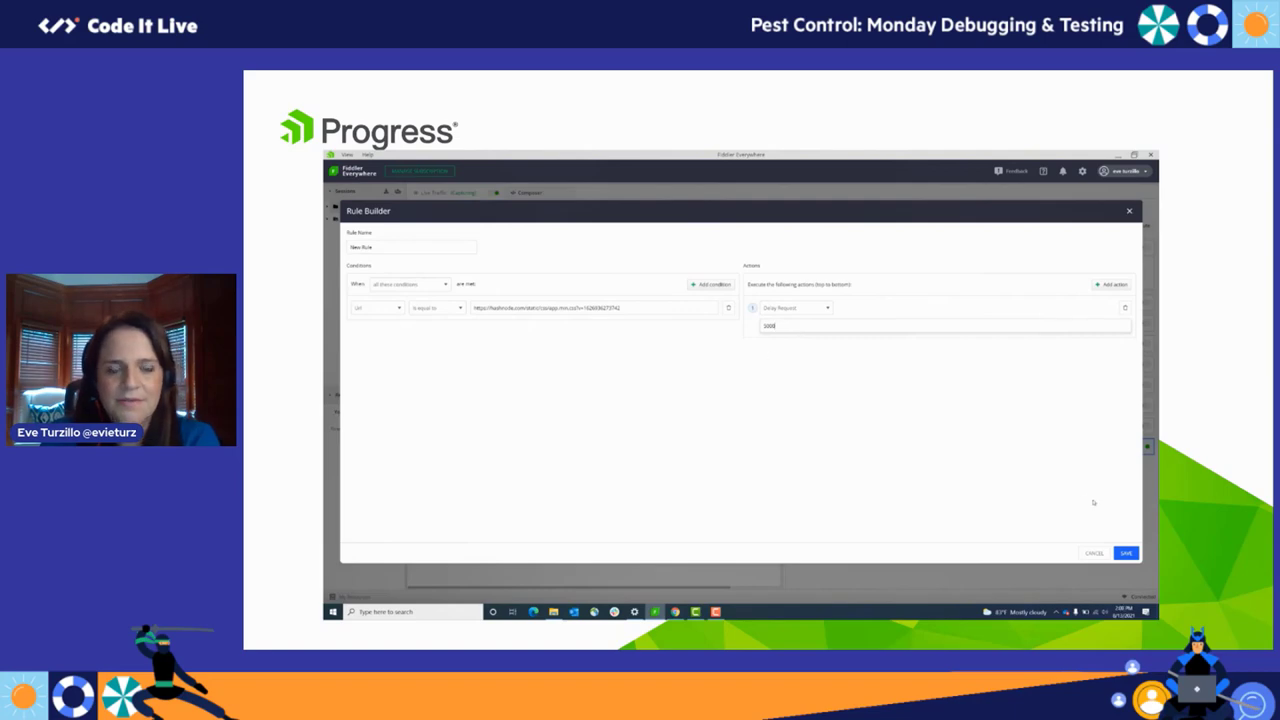
{"action": "left_click", "coordinate": [1124, 552]}
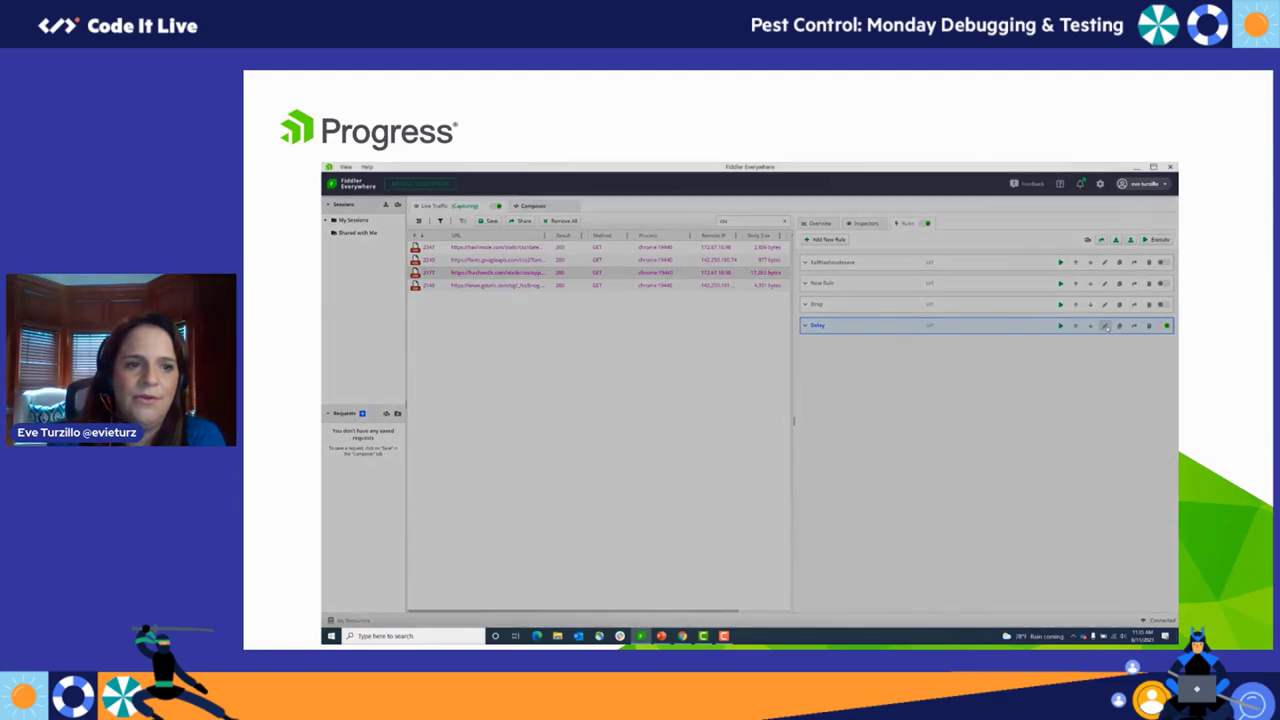
Set the last rule's action to Close Gracefully and save it.
{"action": "left_click", "coordinate": [1104, 324]}
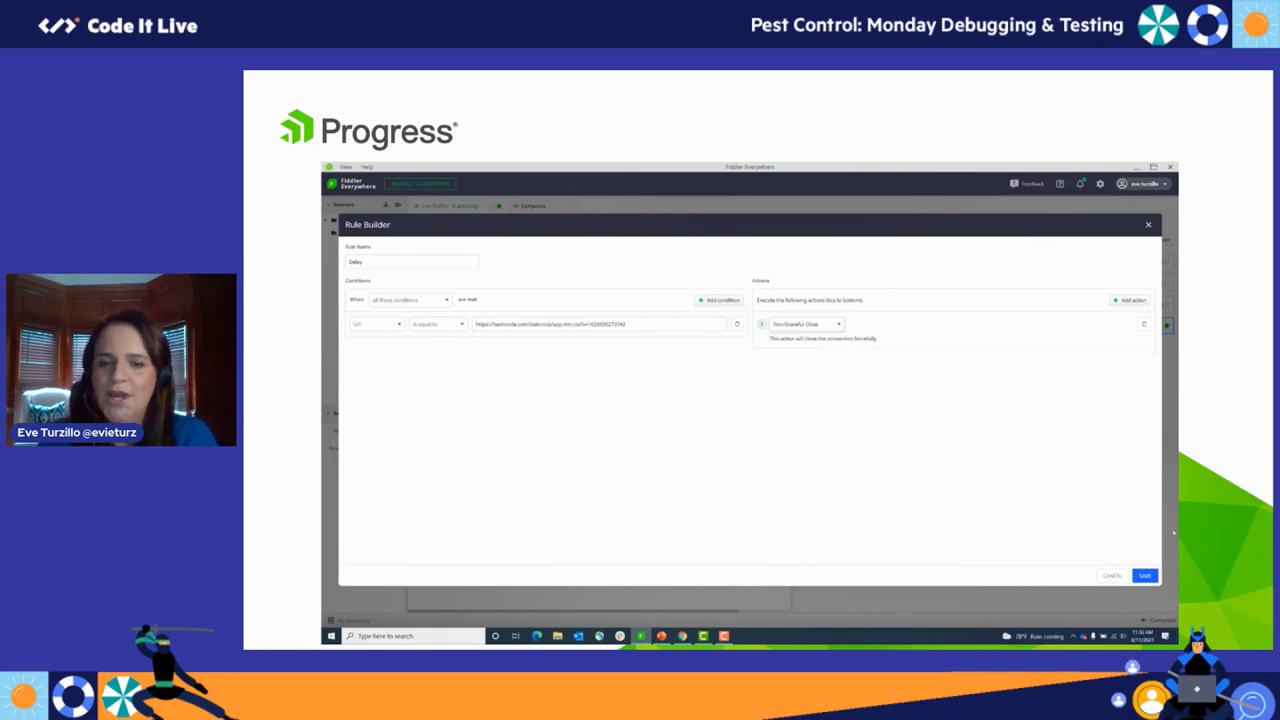
{"action": "left_click", "coordinate": [1144, 576]}
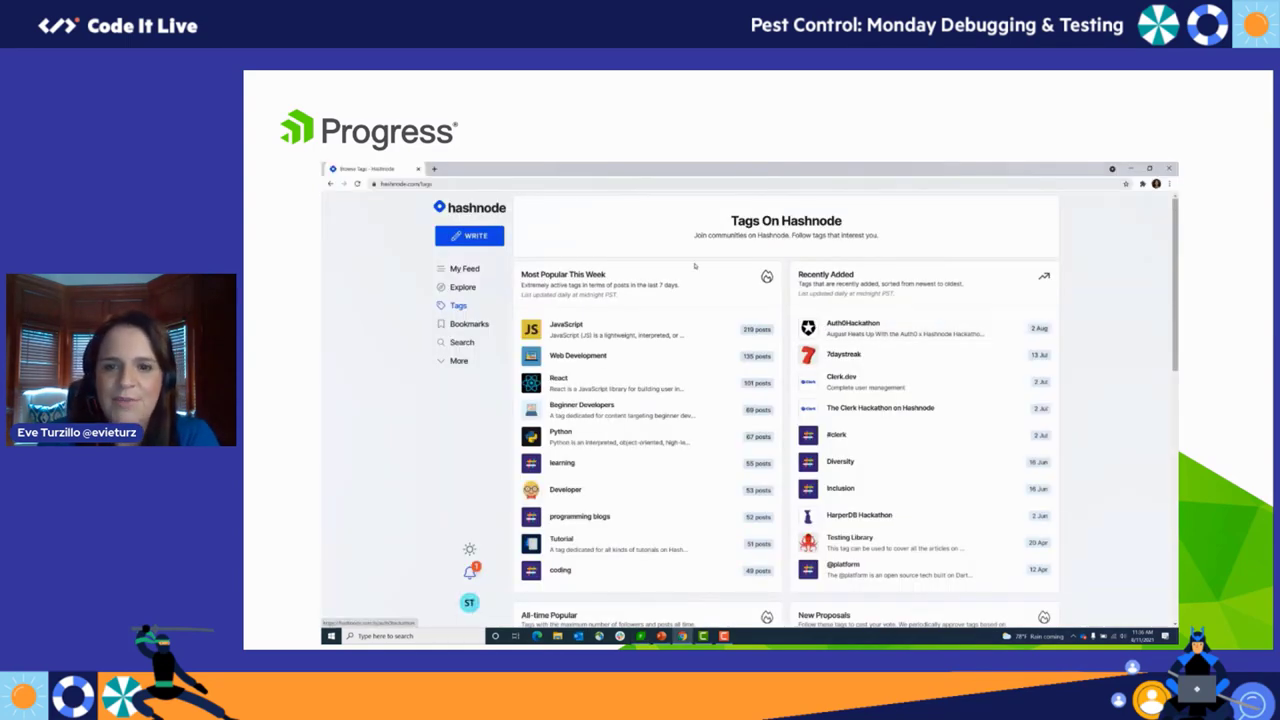
Open a blog from the Tags page and scroll its unstyled content.
{"action": "left_click", "coordinate": [536, 168]}
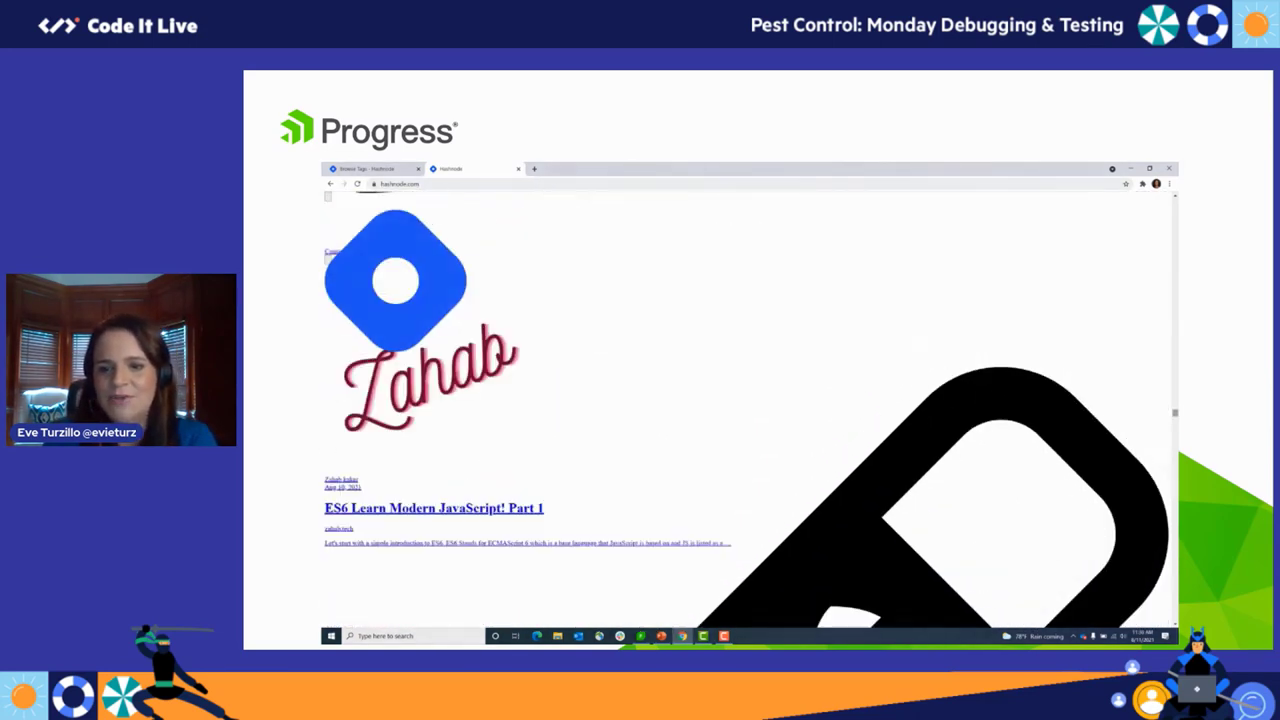
{"action": "scroll", "scroll_direction": "down", "scroll_amount": 3}
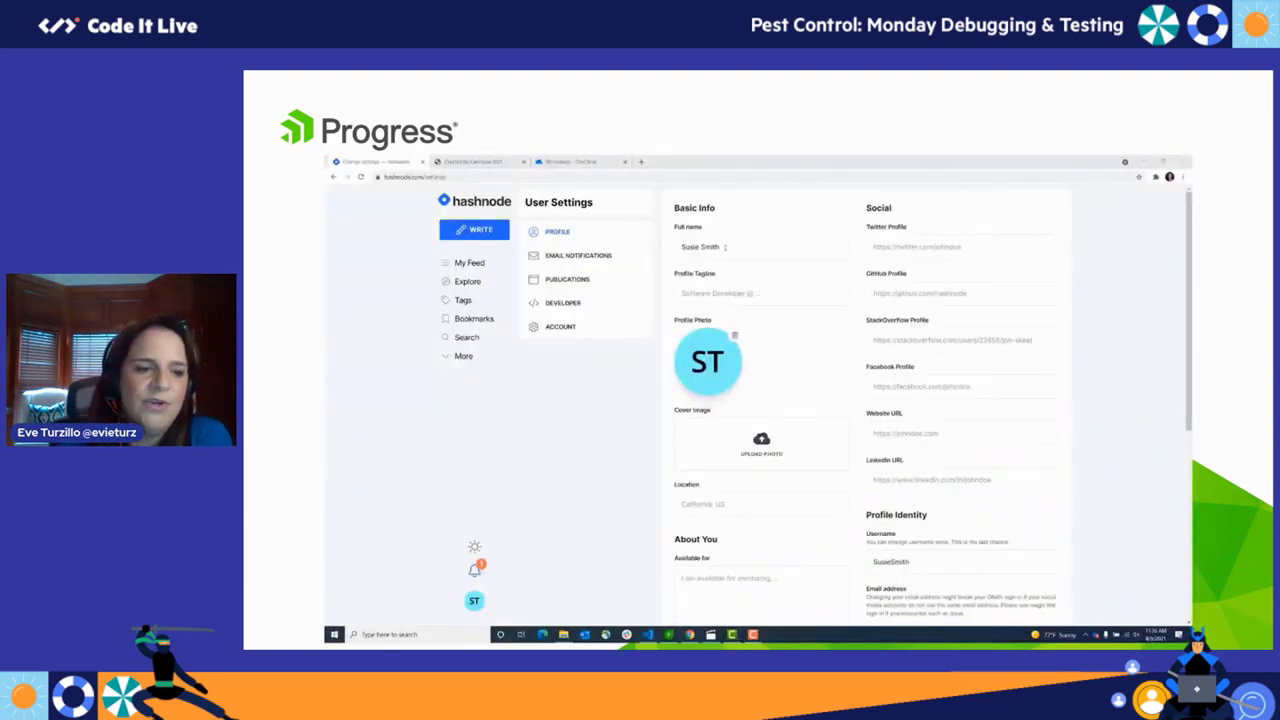
Change the profile's full name surname to Test and submit the settings update.
{"action": "left_click", "coordinate": [760, 248]}
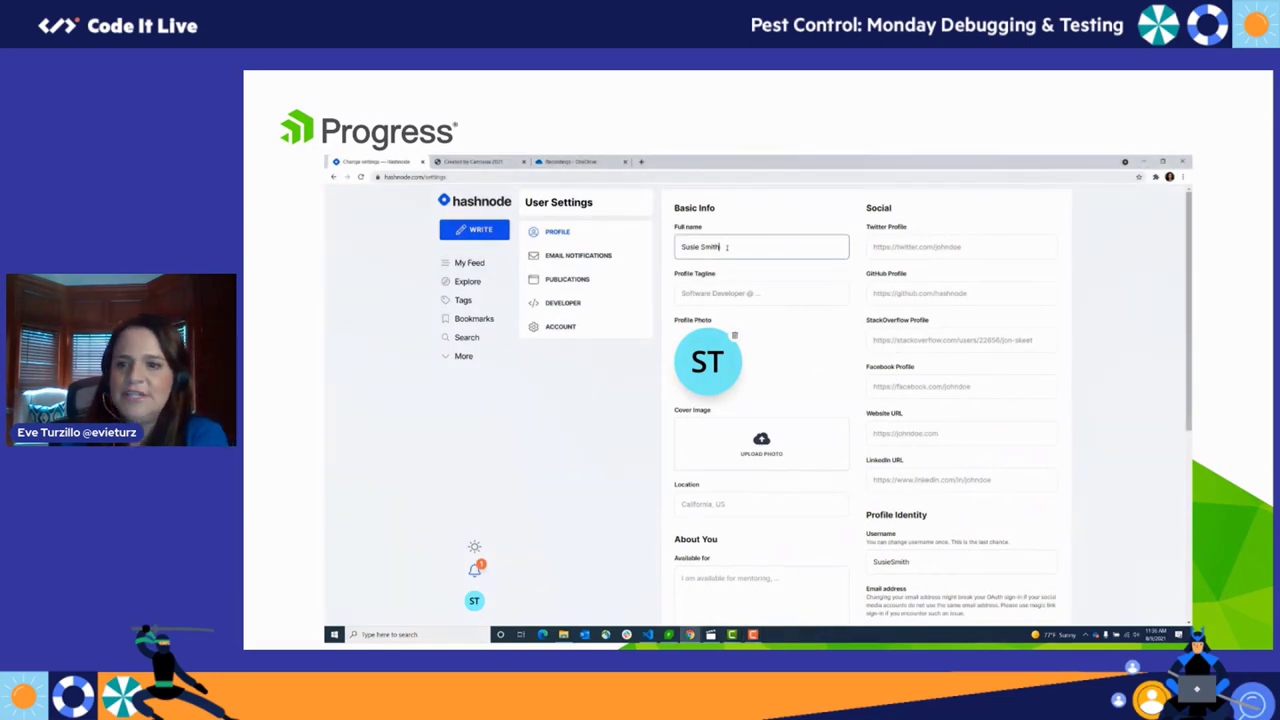
{"action": "key", "text": "Backspace"}
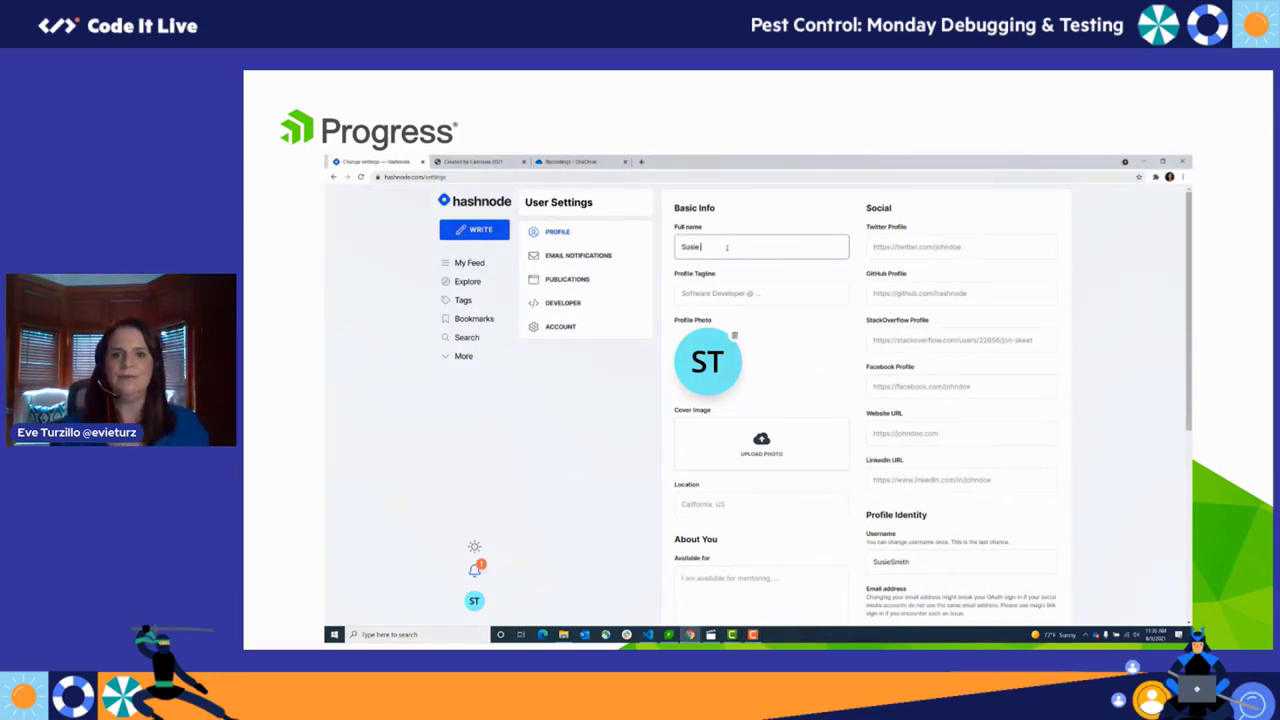
{"action": "type", "text": "Test"}
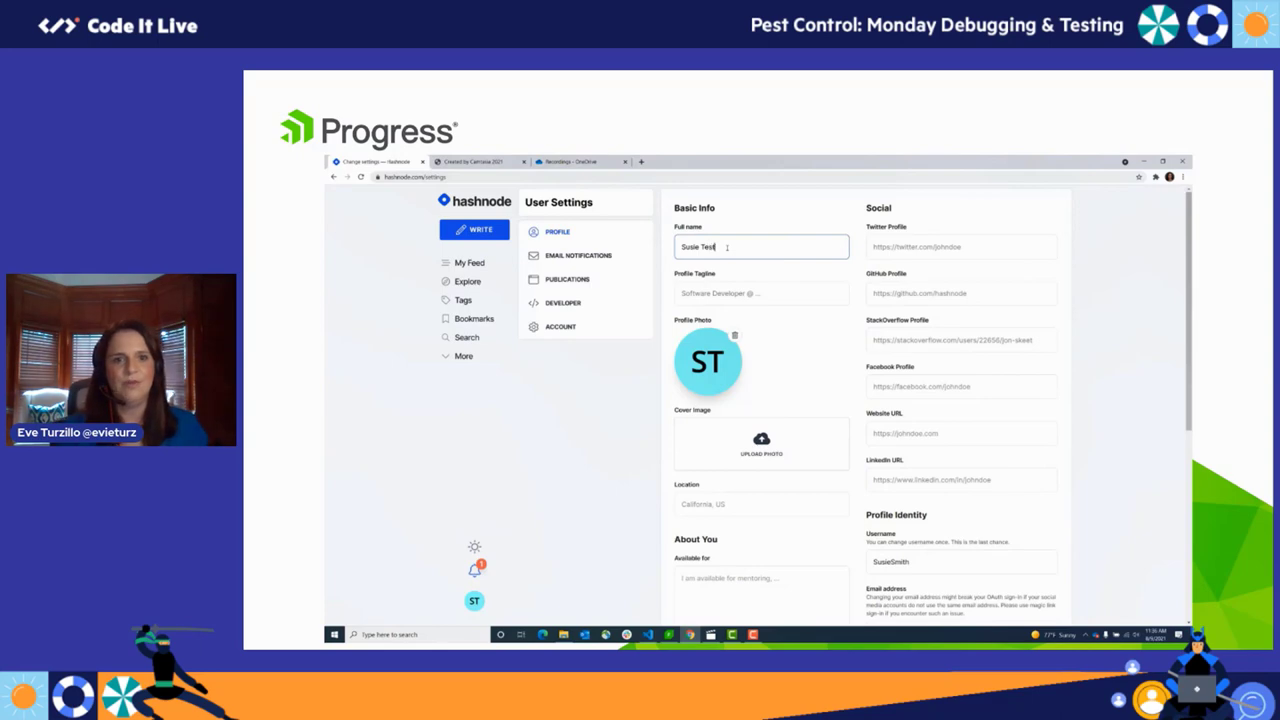
{"action": "scroll", "scroll_direction": "down", "scroll_amount": 3}
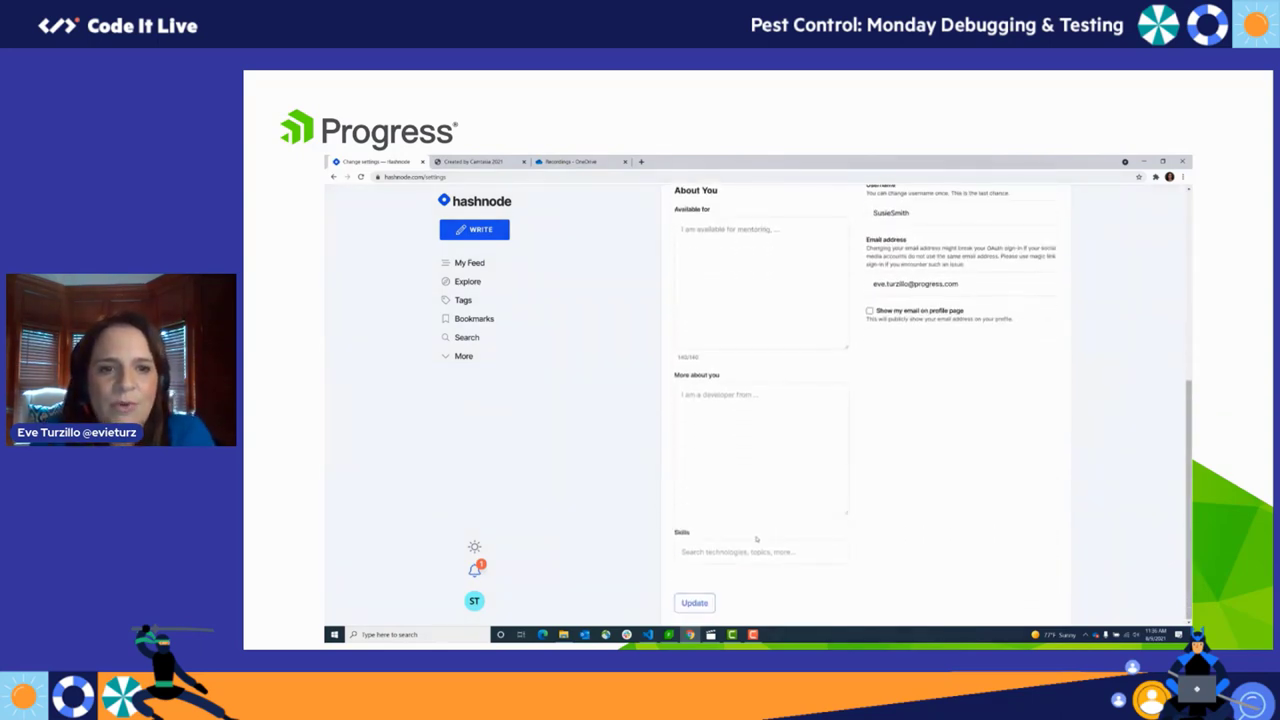
{"action": "left_click", "coordinate": [694, 604]}
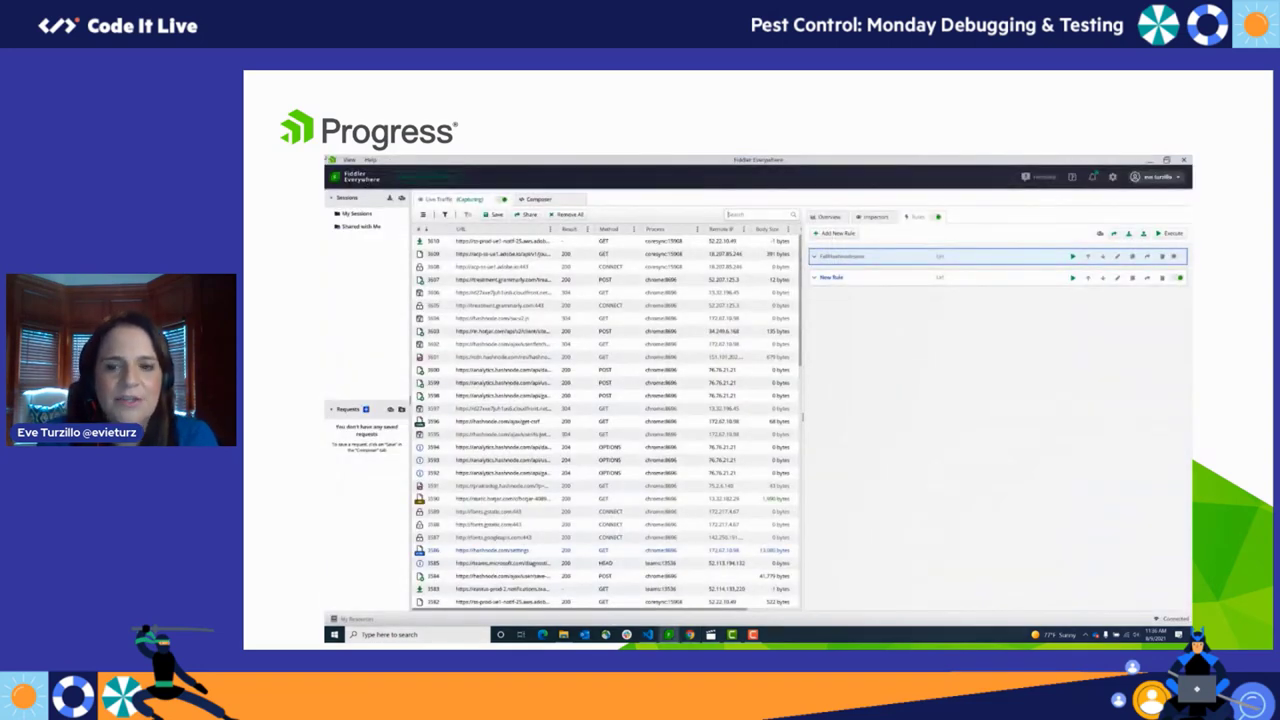
Trim the Fiddler rules list, then retype Test as the surname in Hashnode settings.
{"action": "left_click", "coordinate": [568, 214]}
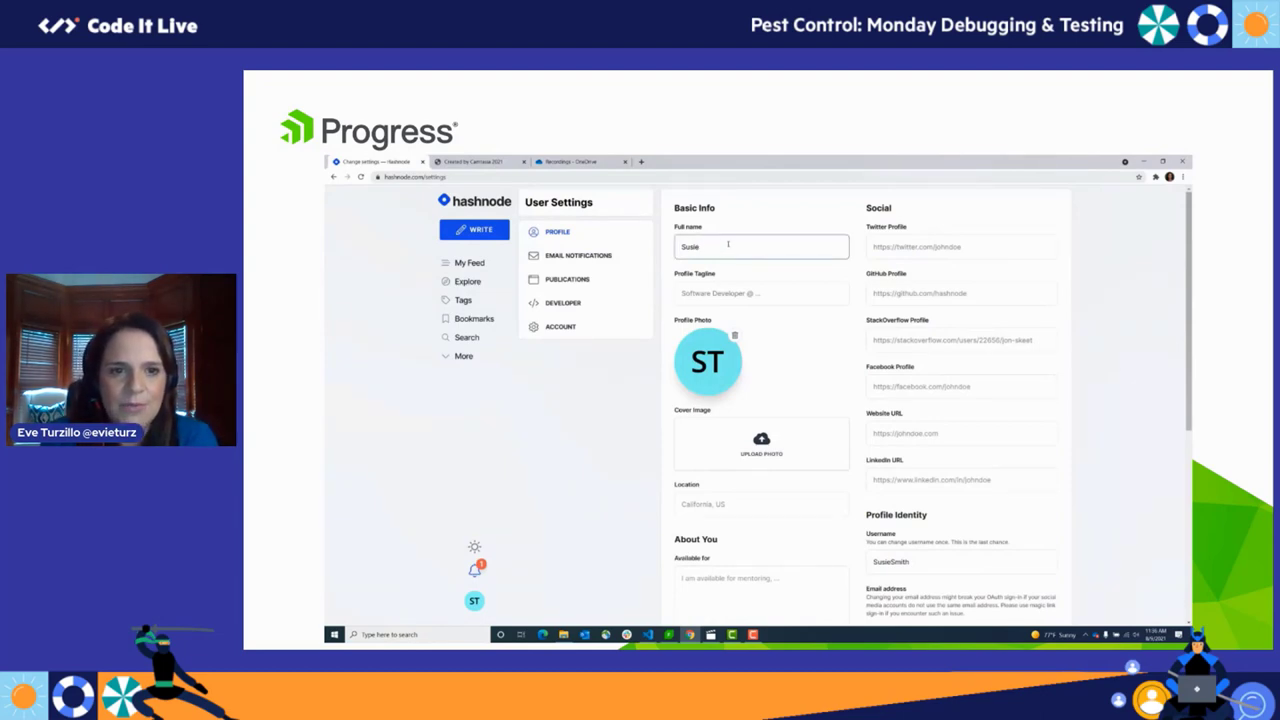
{"action": "type", "text": "Test"}
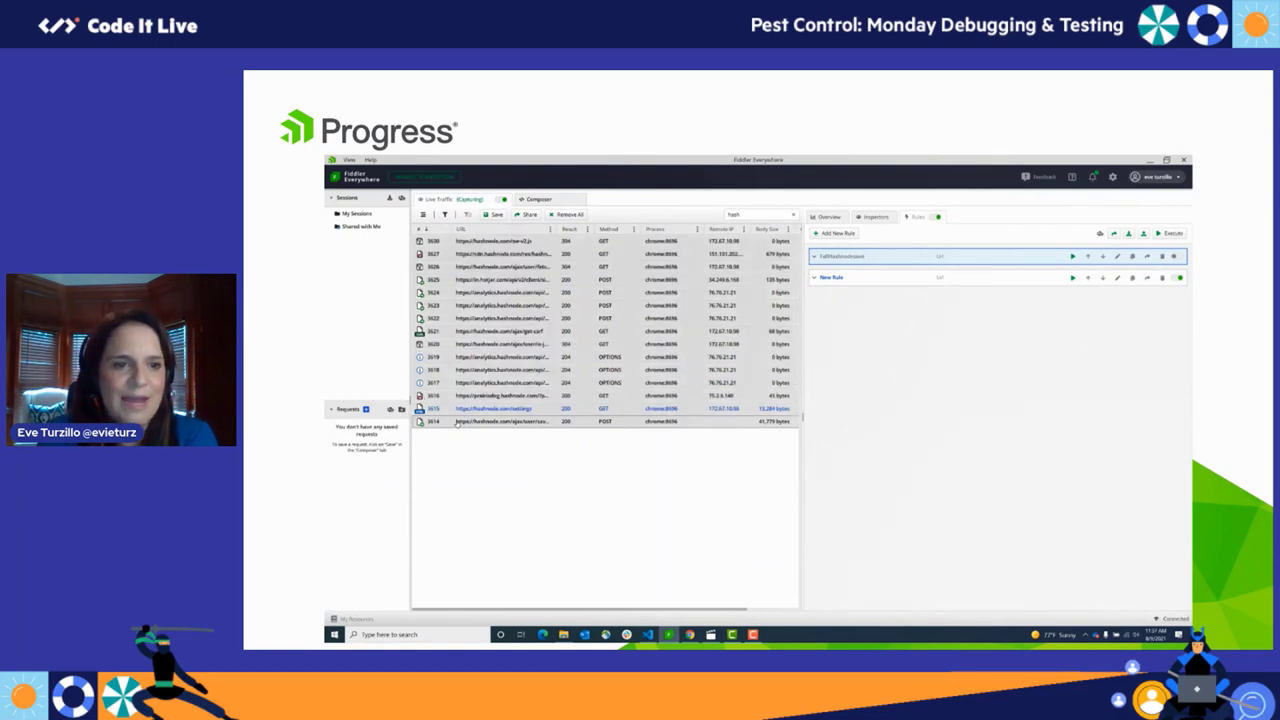
Start sharing the captured Hashnode sessions from their context menu.
{"action": "right_click", "coordinate": [500, 420]}
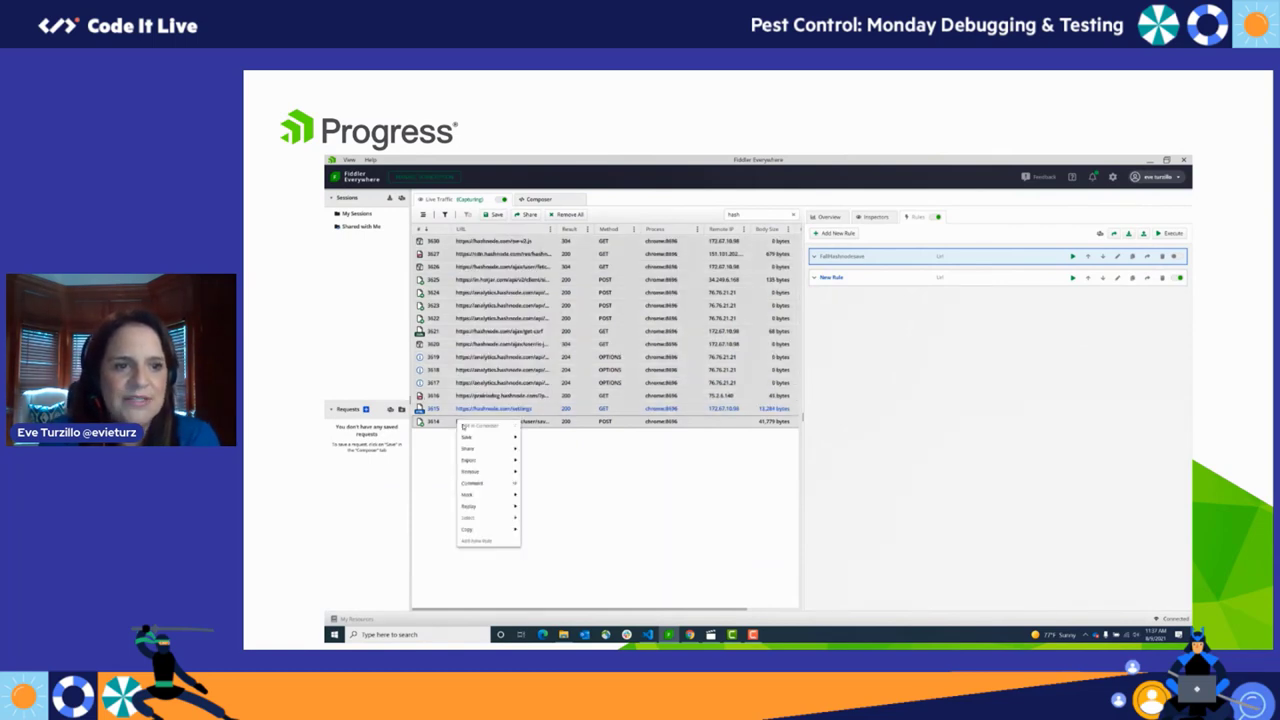
{"action": "left_click", "coordinate": [466, 436]}
{"action": "type", "text": "update-does-not-work"}
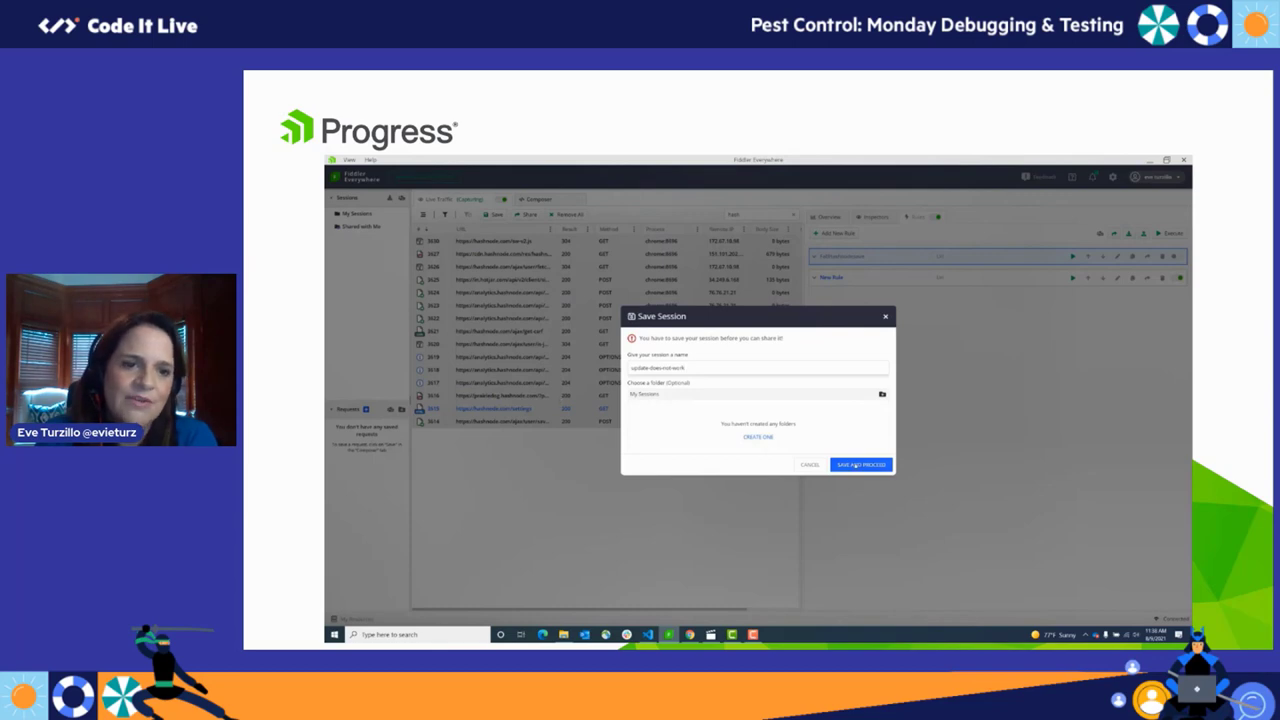
Save the session and continue to the sharing form with recipient and note.
{"action": "left_click", "coordinate": [858, 464]}
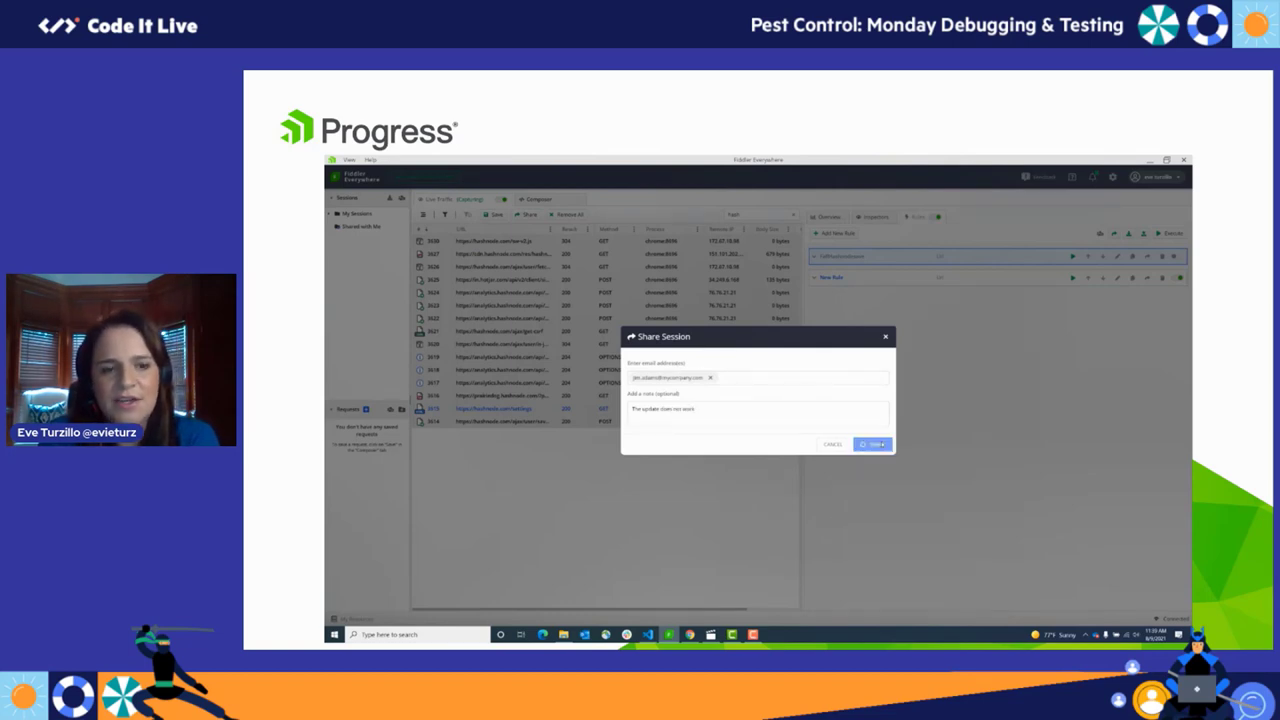
Share the saved session with the entered recipient.
{"action": "left_click", "coordinate": [872, 444]}
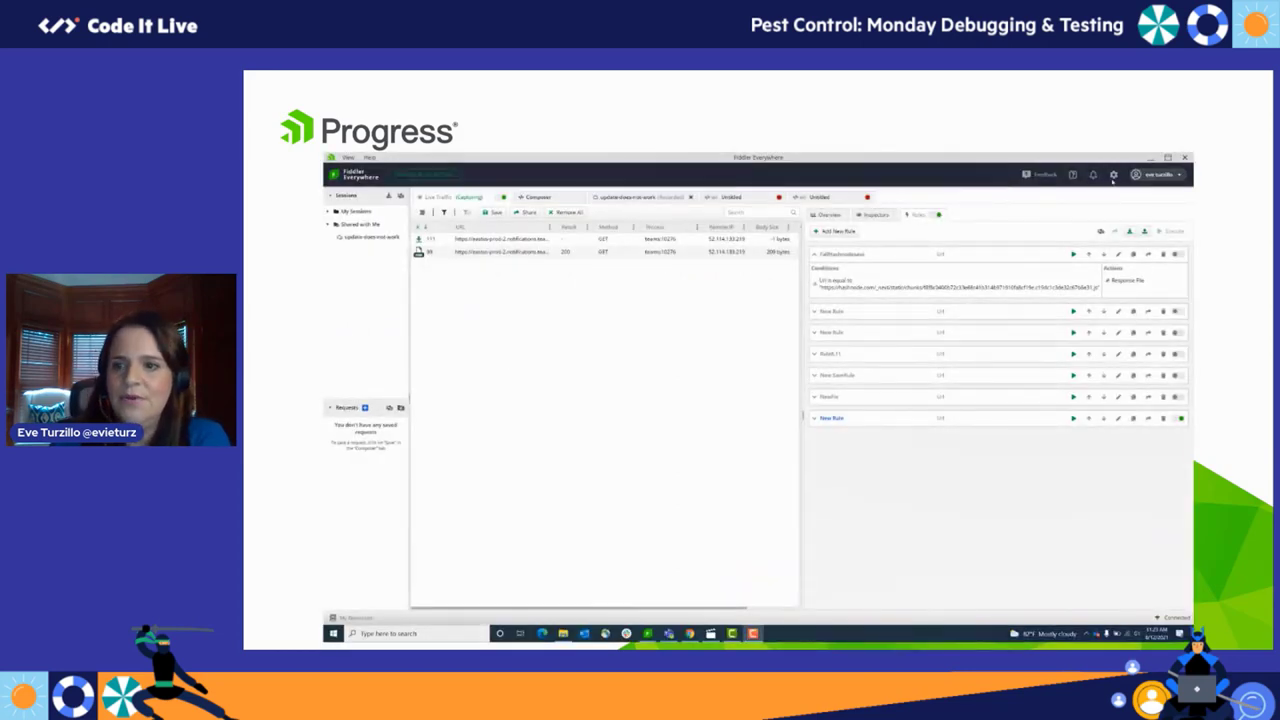
Load the Hashnode profile request in the Composer to view its JSON body and response.
{"action": "left_click", "coordinate": [1092, 174]}
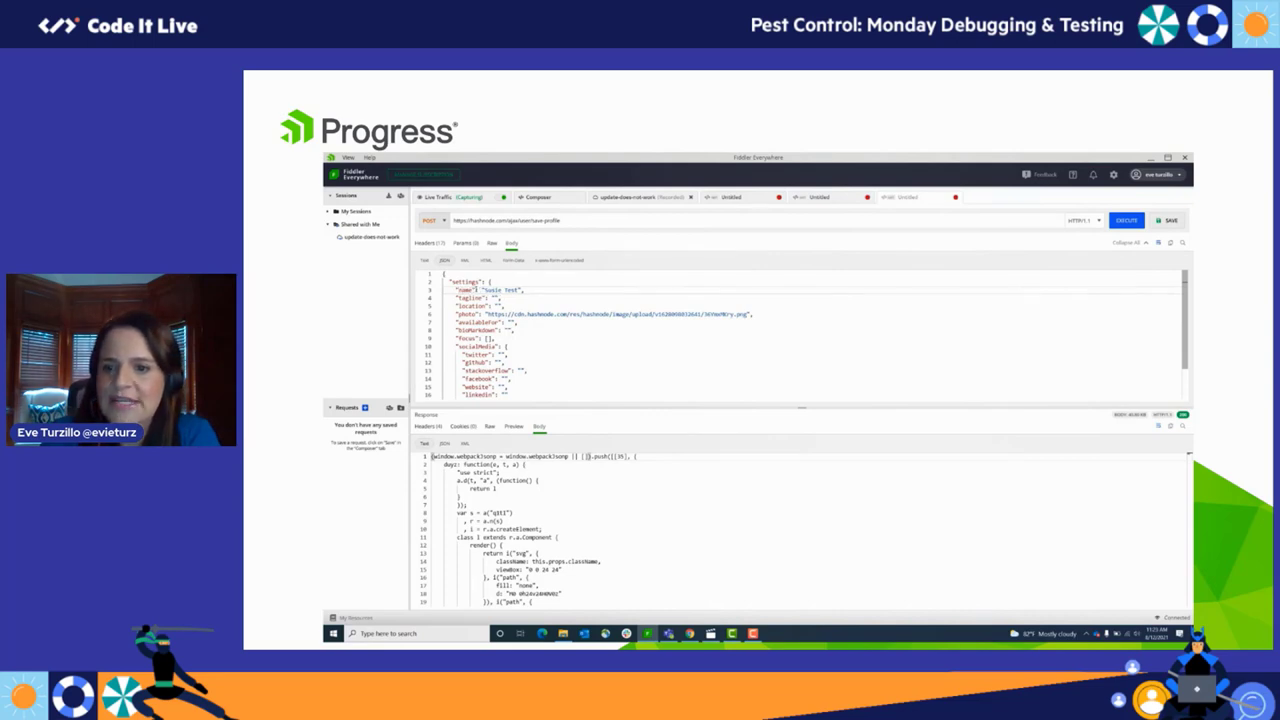
Return to Live Traffic showing the newly captured requests.
{"action": "left_click", "coordinate": [1124, 220]}
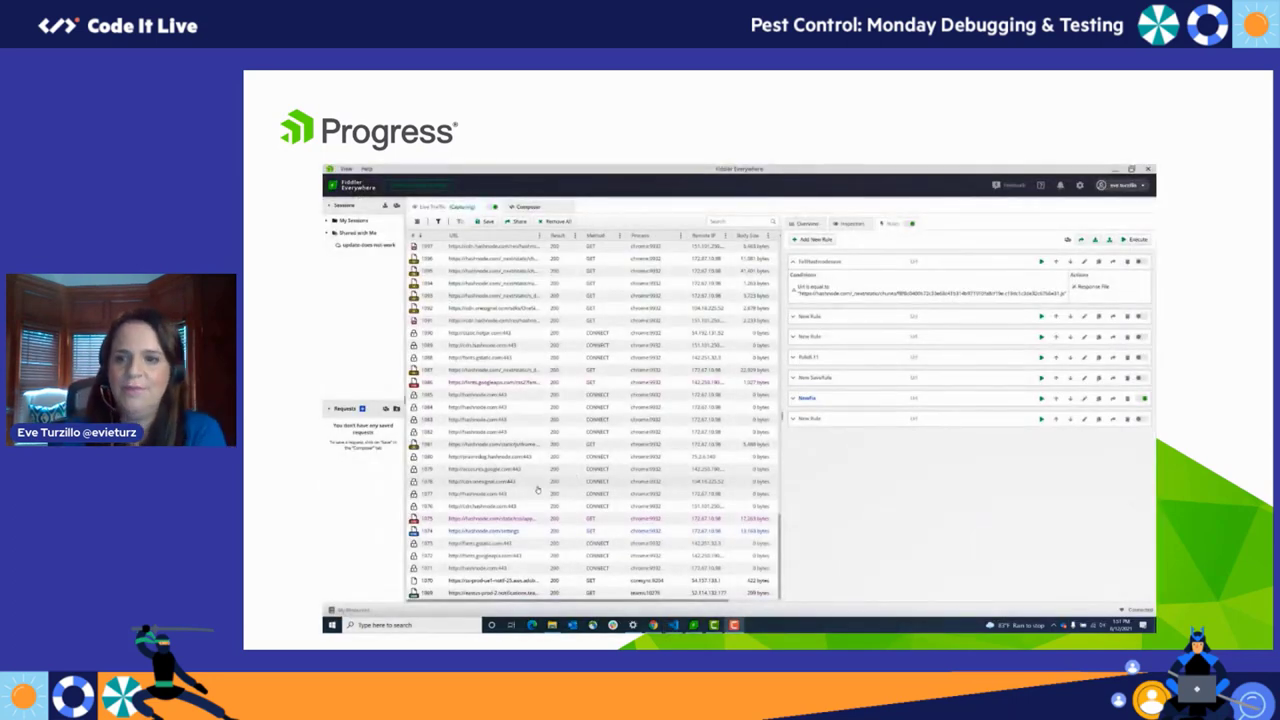
Narrow live traffic to the single hashnode request before adding a new rule.
{"action": "left_click", "coordinate": [554, 220]}
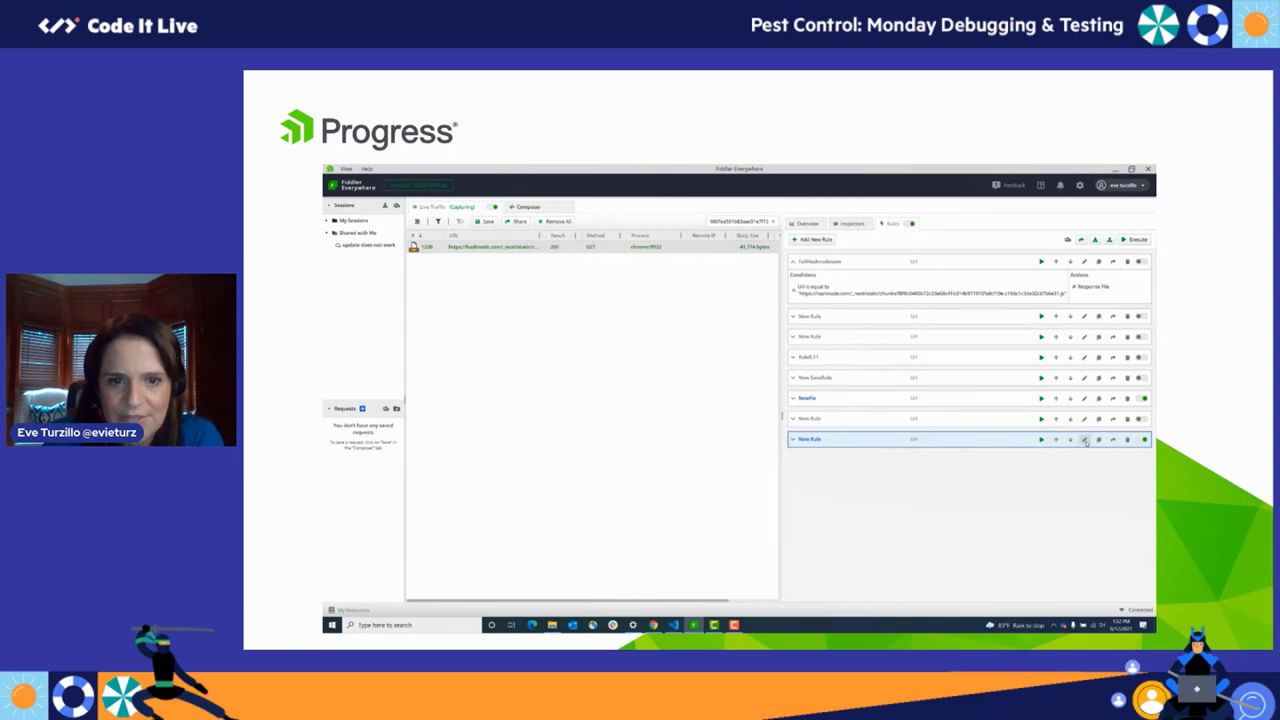
Set the new rule's action to Response File using the saved script file and save the rule.
{"action": "left_click", "coordinate": [1084, 440]}
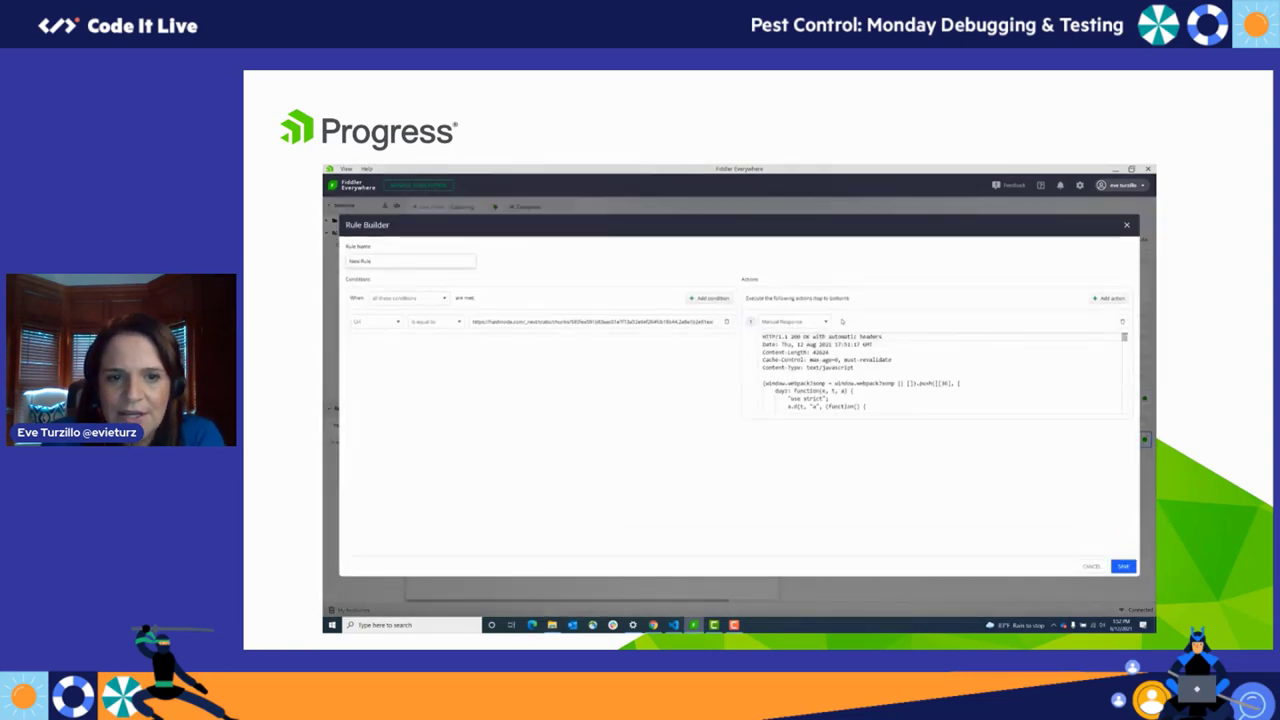
{"action": "left_click", "coordinate": [824, 320]}
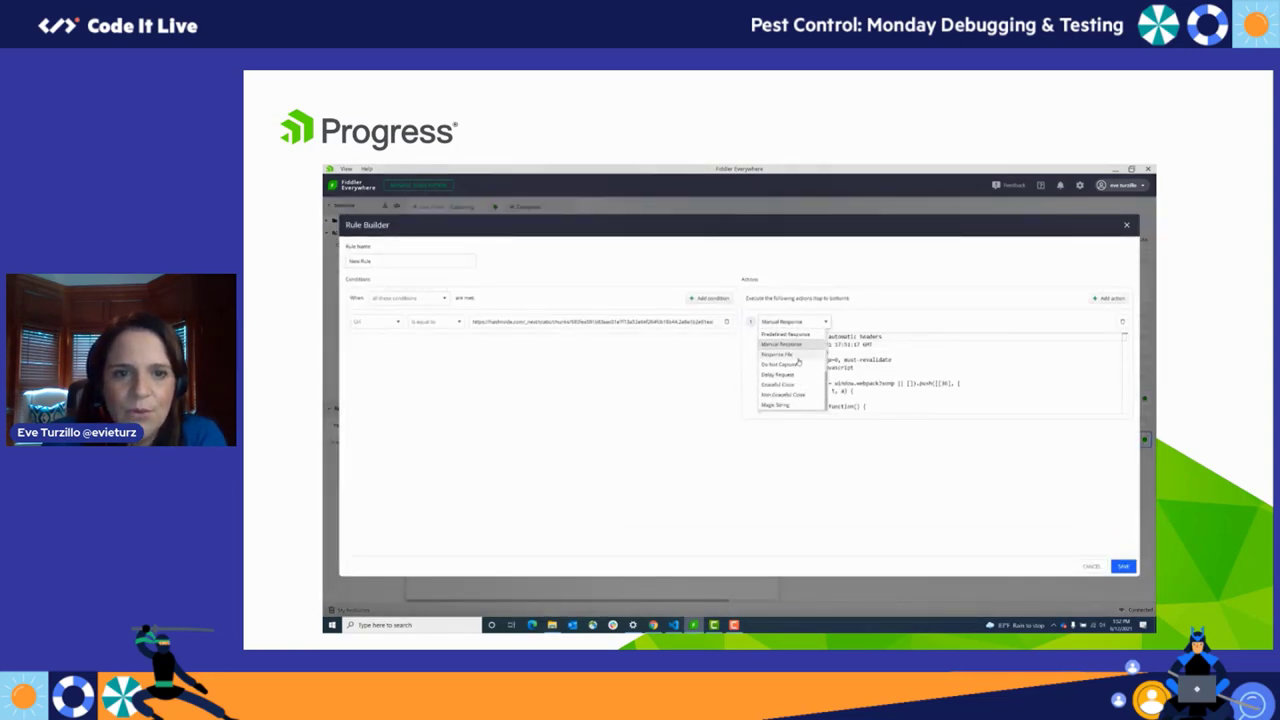
{"action": "left_click", "coordinate": [780, 354]}
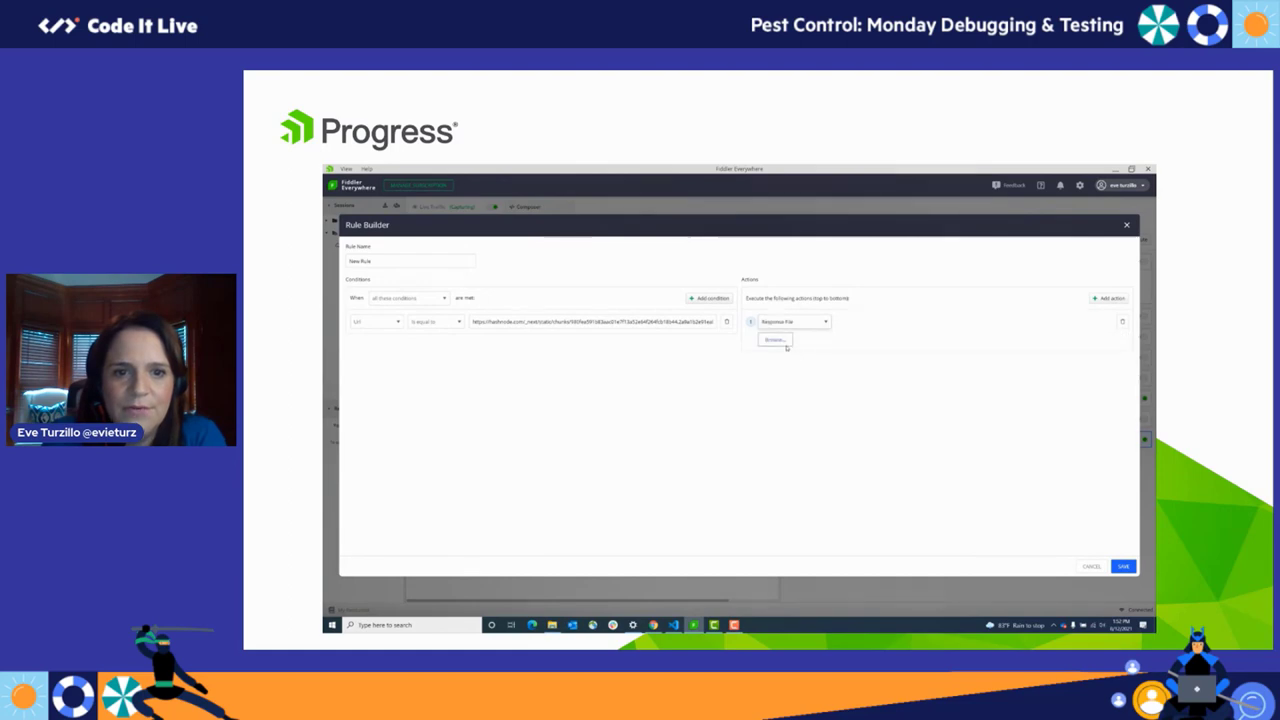
{"action": "left_click", "coordinate": [774, 340]}
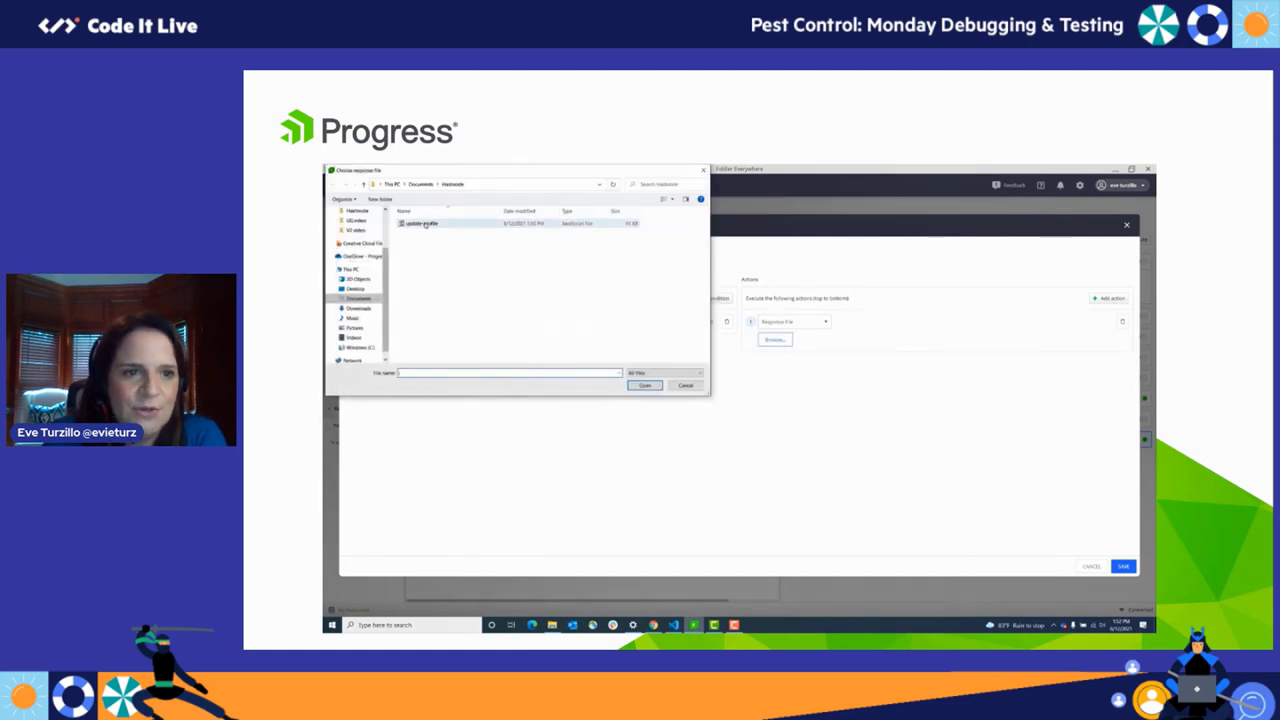
{"action": "left_click", "coordinate": [644, 384]}
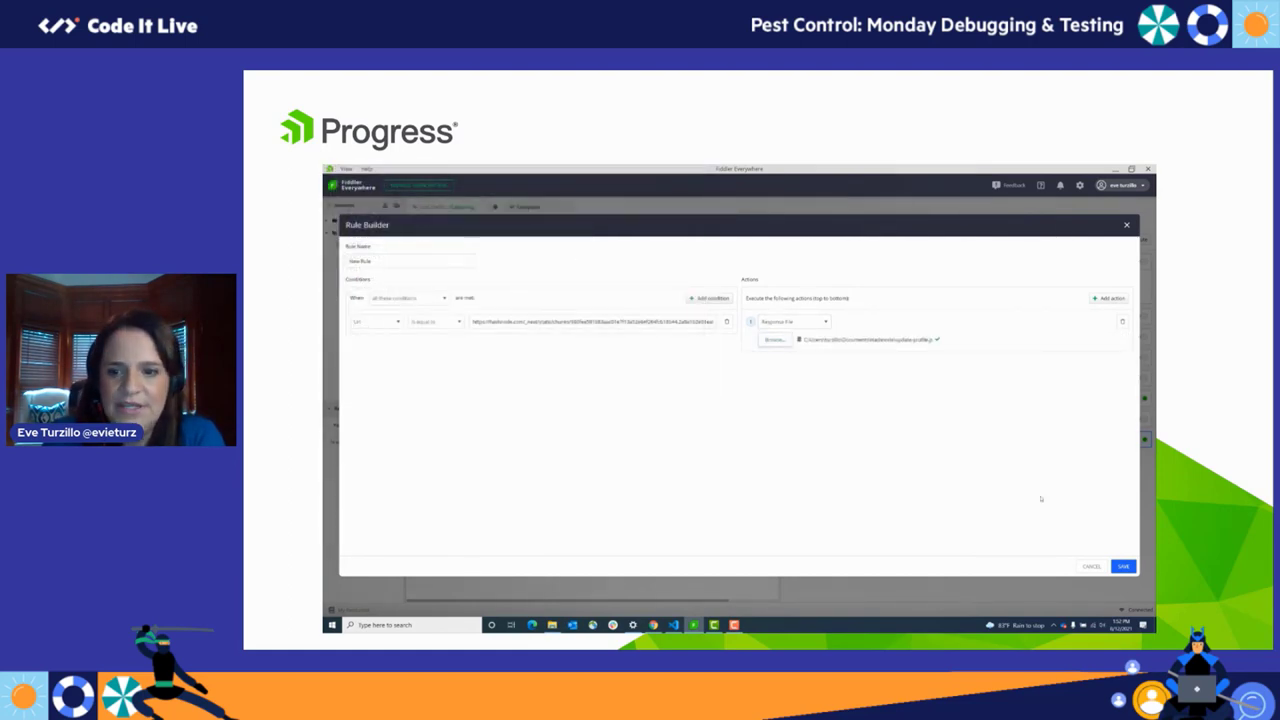
{"action": "left_click", "coordinate": [1122, 566]}
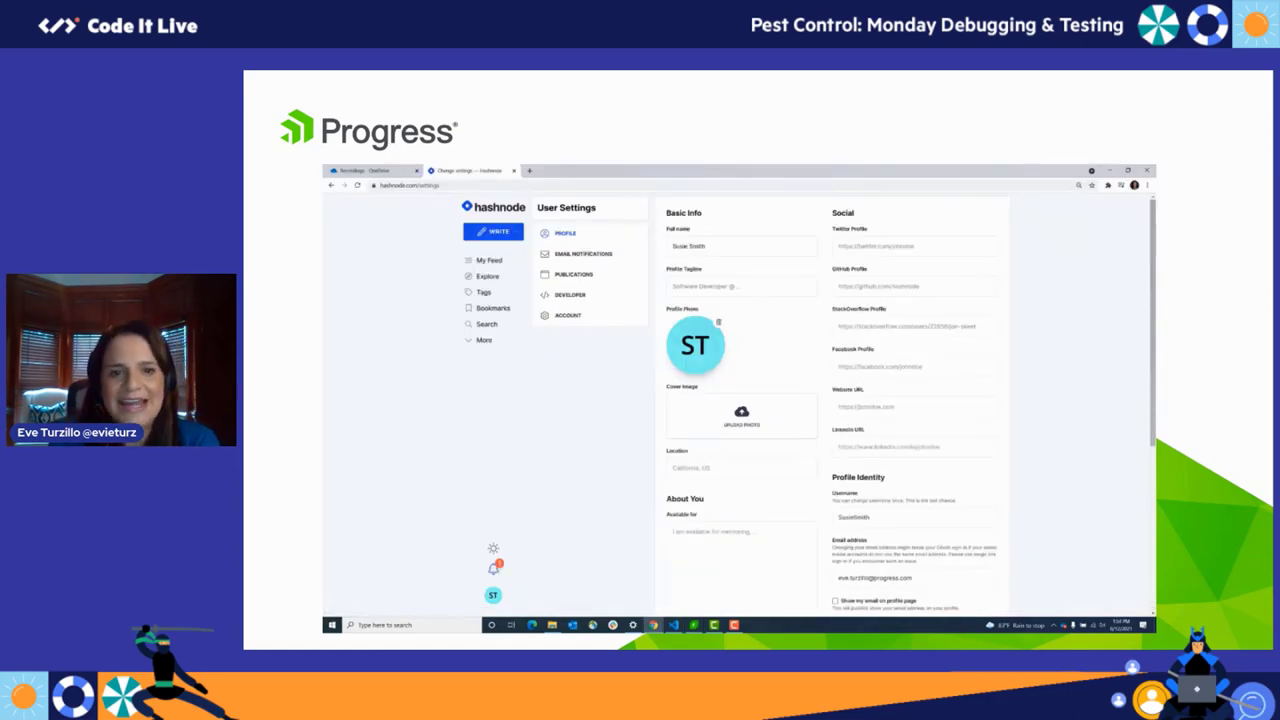
Append Test to the profile full name and submit the update.
{"action": "left_click", "coordinate": [740, 244]}
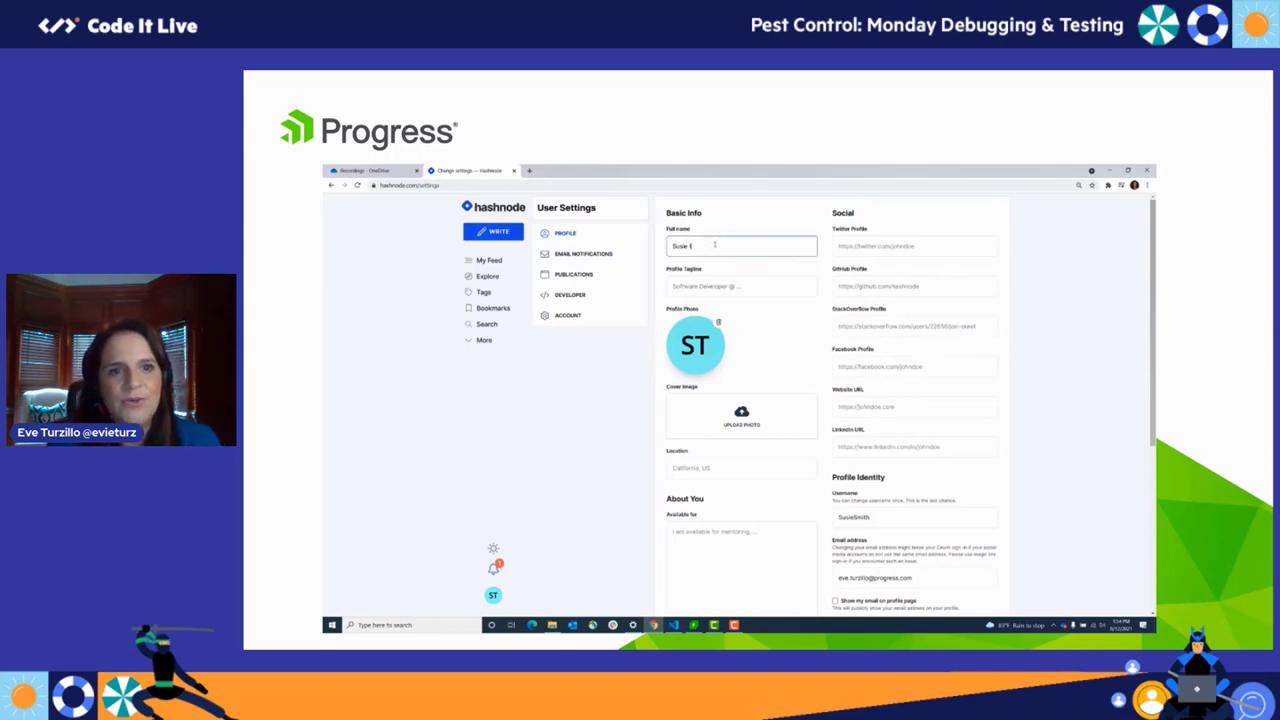
{"action": "type", "text": "Test"}
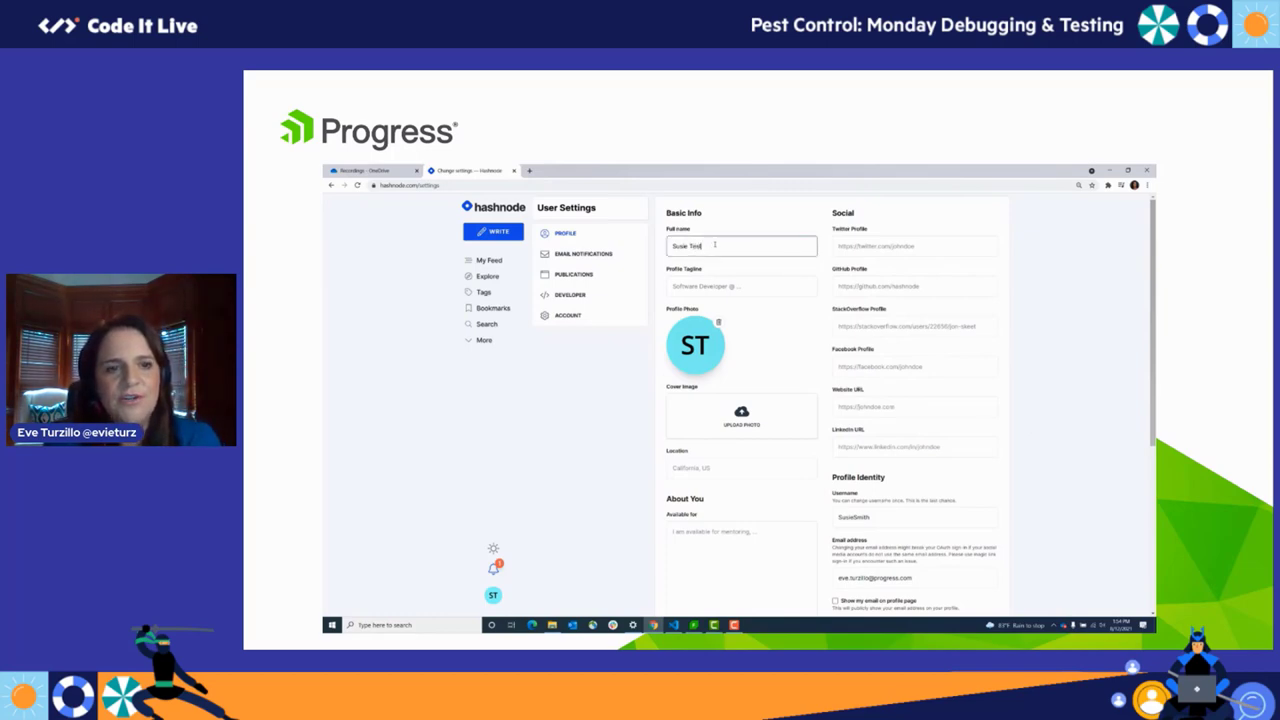
{"action": "scroll", "scroll_direction": "down", "scroll_amount": 3}
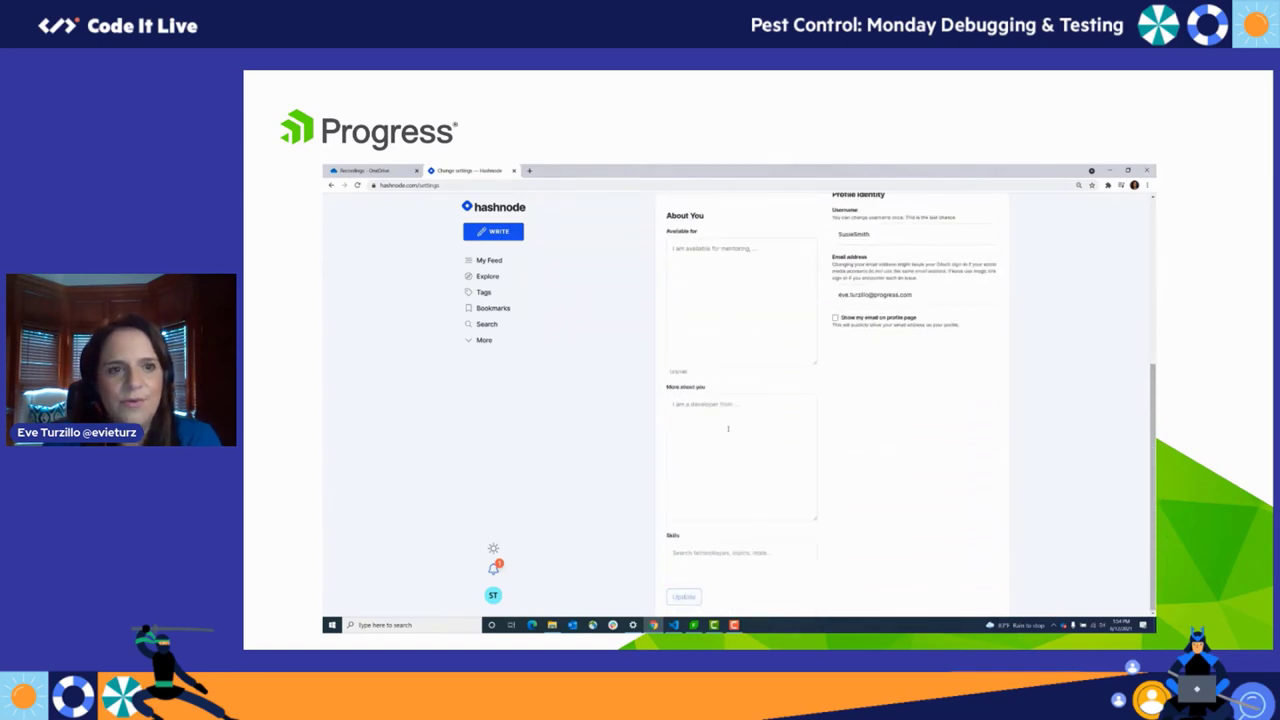
{"action": "left_click", "coordinate": [684, 596]}
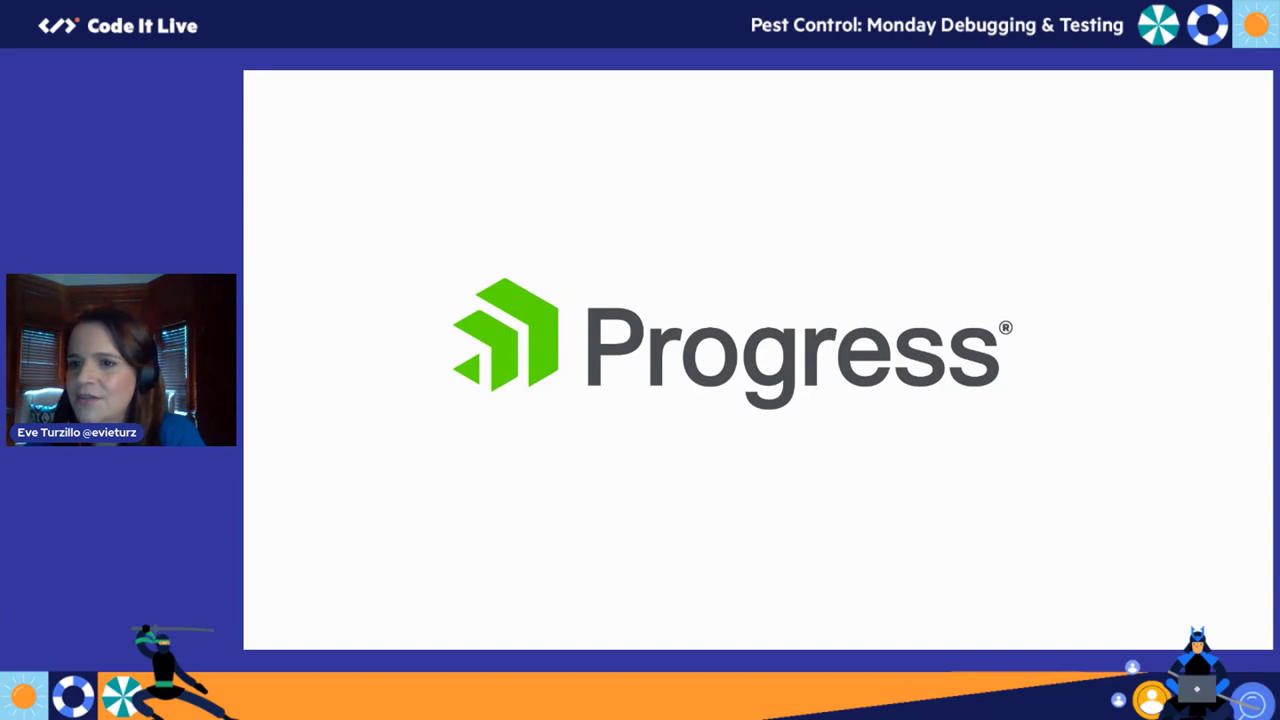
{"action": "mouse_move", "coordinate": [244, 218]}
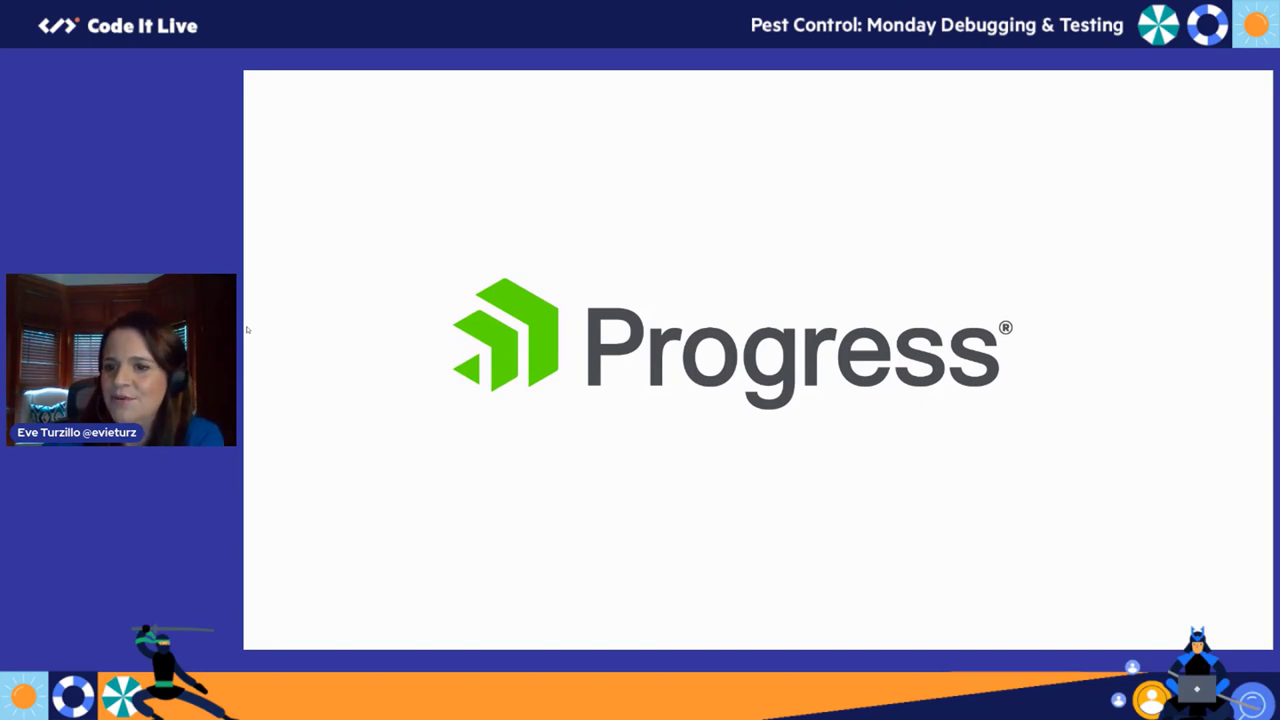
{"action": "mouse_move", "coordinate": [250, 414]}
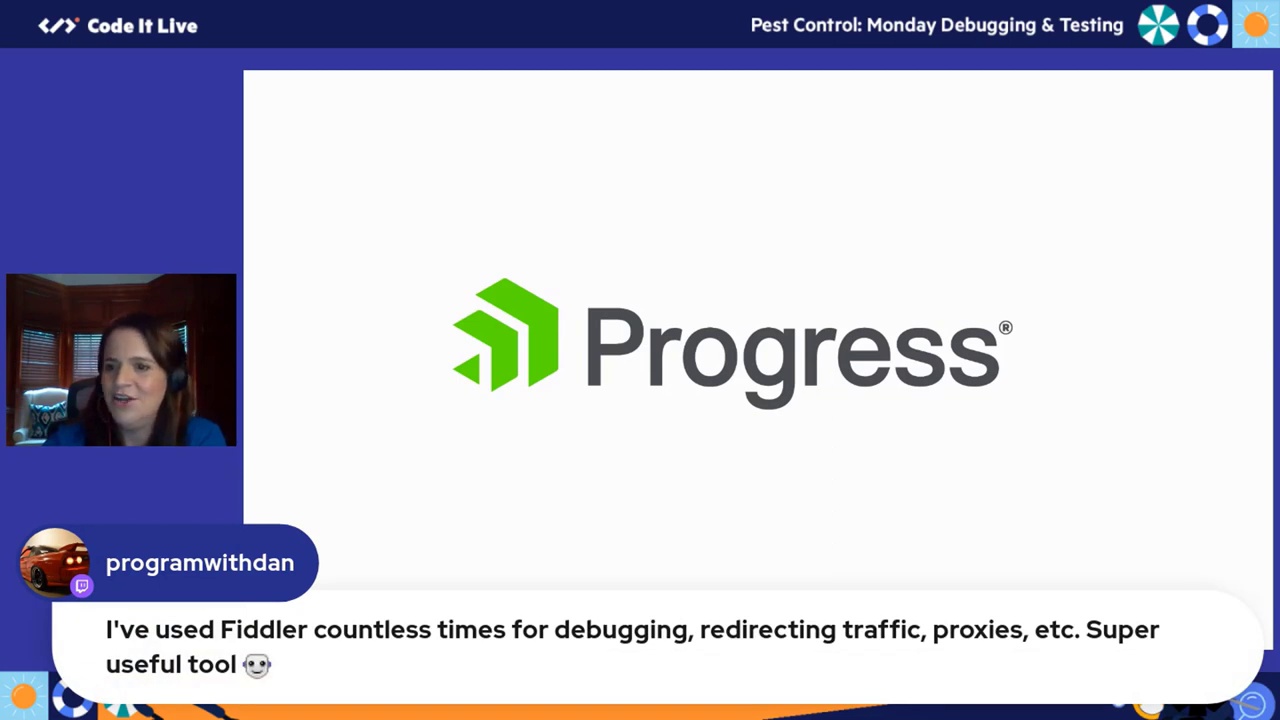
{"action": "mouse_move", "coordinate": [252, 396]}
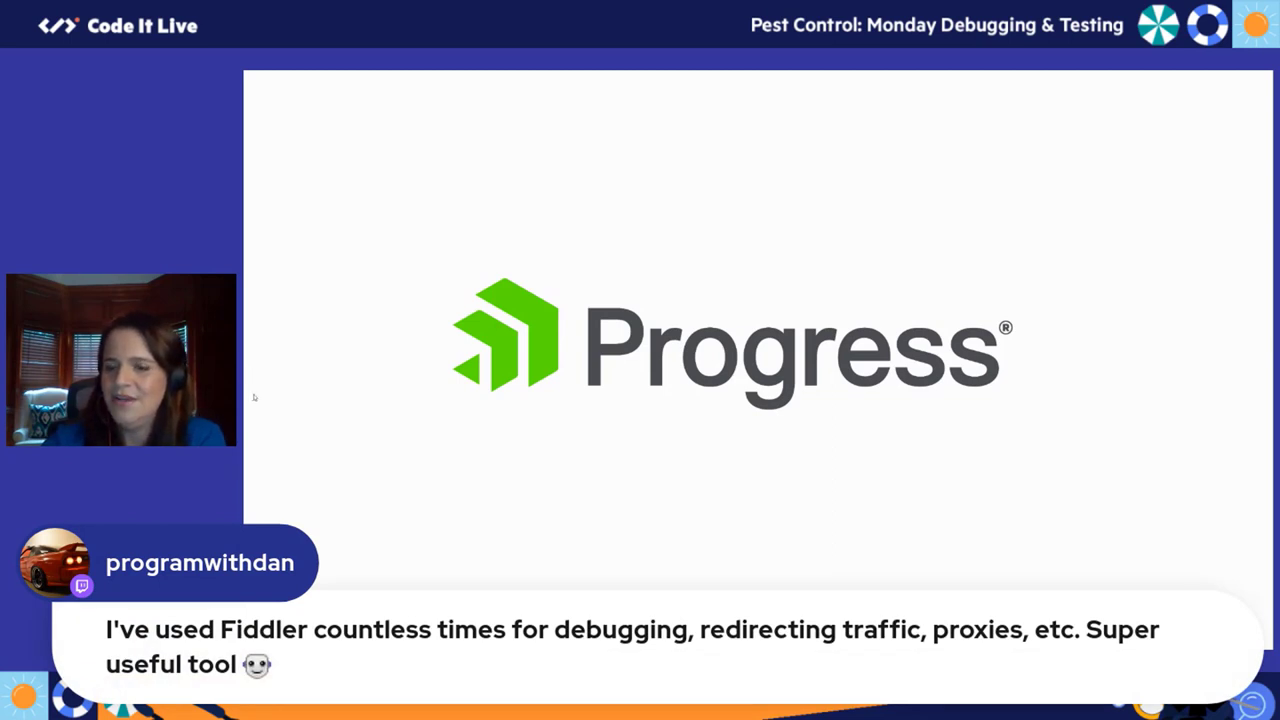